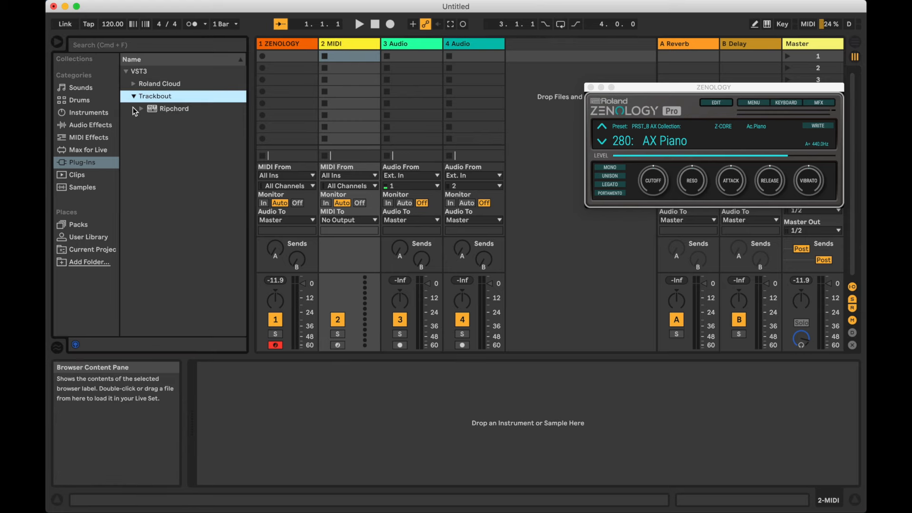
- Load Ripchord, then set ZENOLOGY's MIDI From to 2-Ripchord post-device with Monitor In
double_click(173, 108)
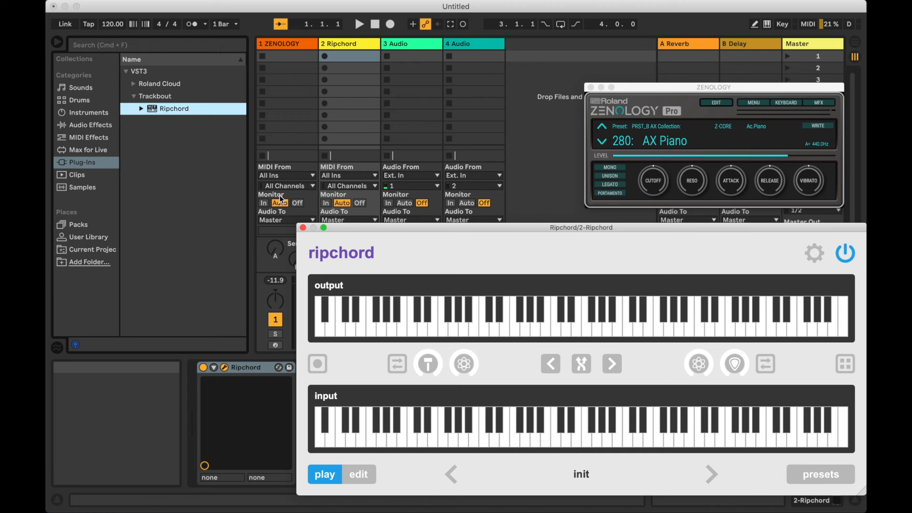
click(285, 175)
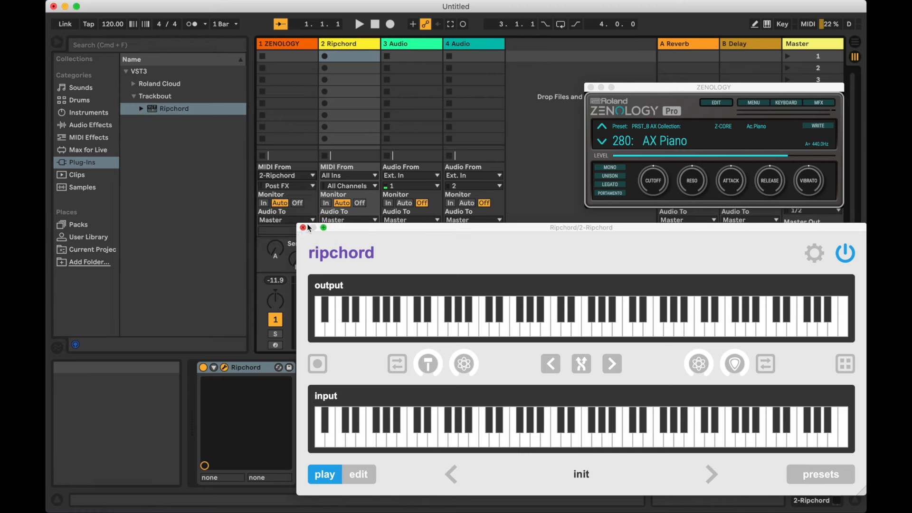
mouse_move(303, 192)
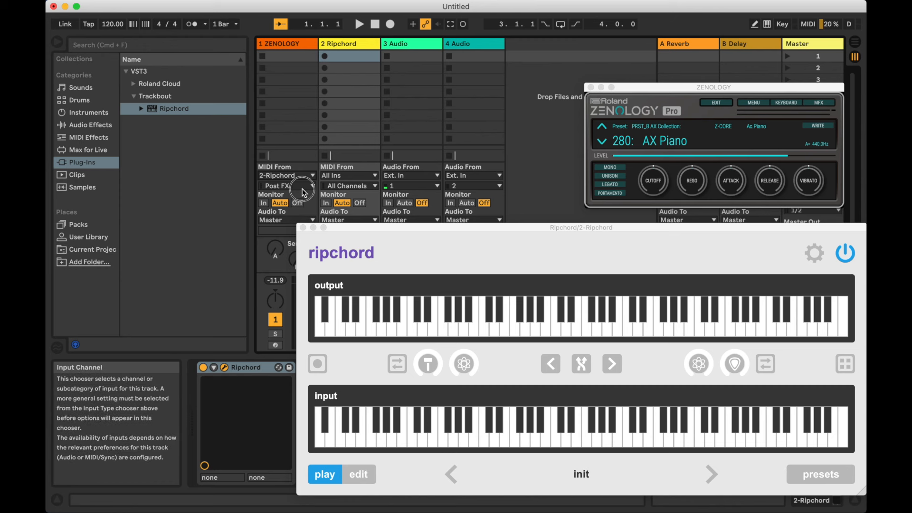
click(285, 186)
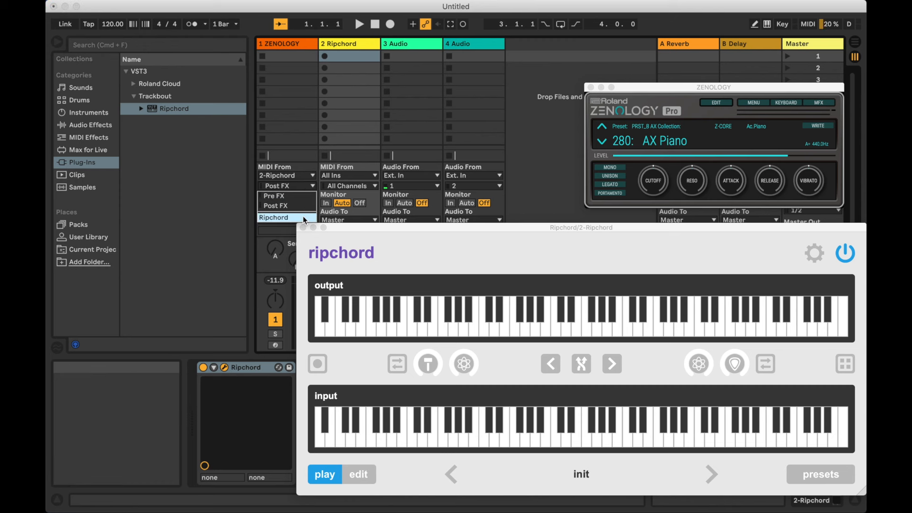
click(273, 217)
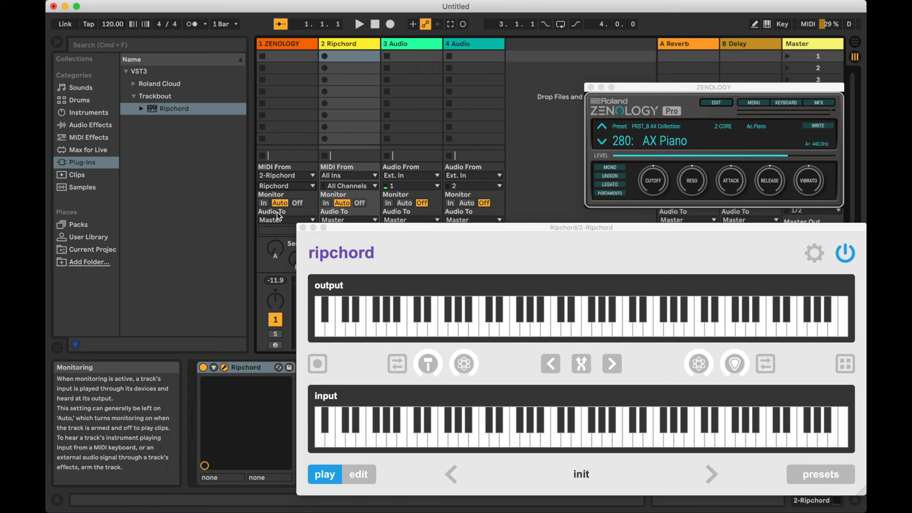
mouse_move(271, 211)
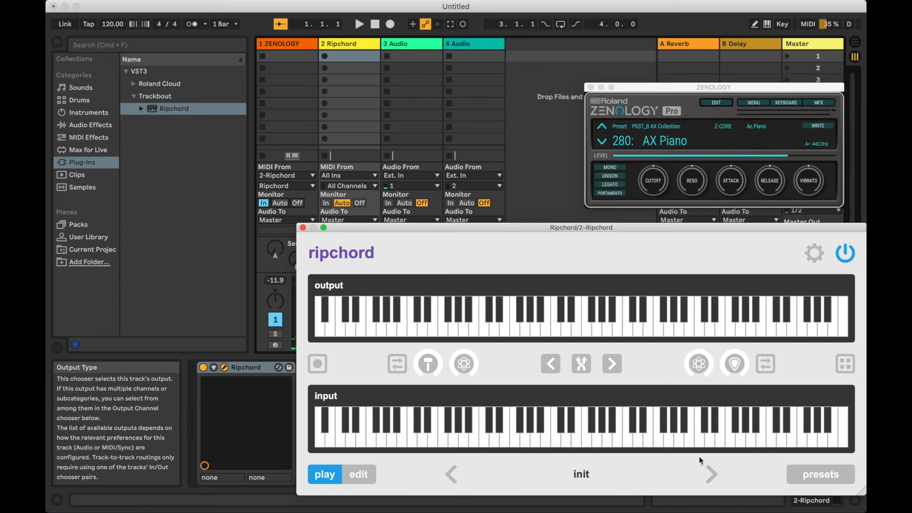
click(712, 474)
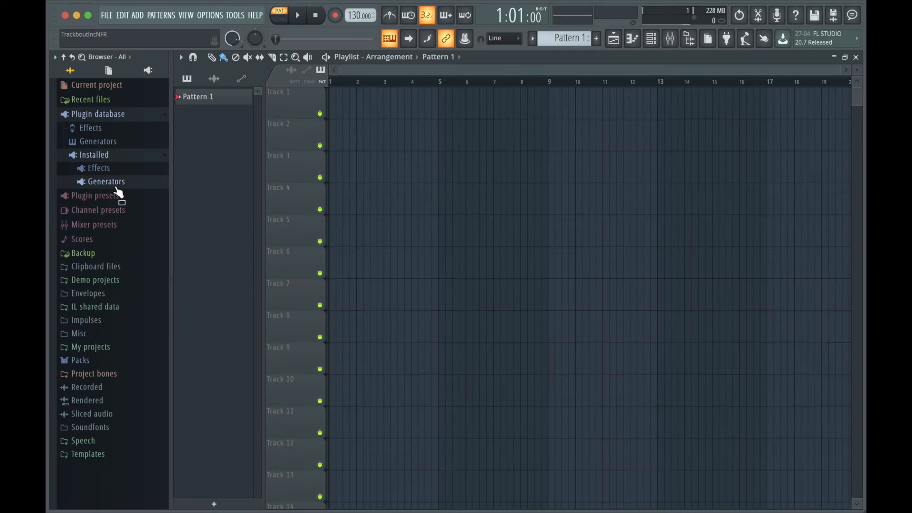
- From Installed > Generators > VST3, drag ZENOLOGY and Ripchord onto playlist tracks 1 and 2
click(106, 180)
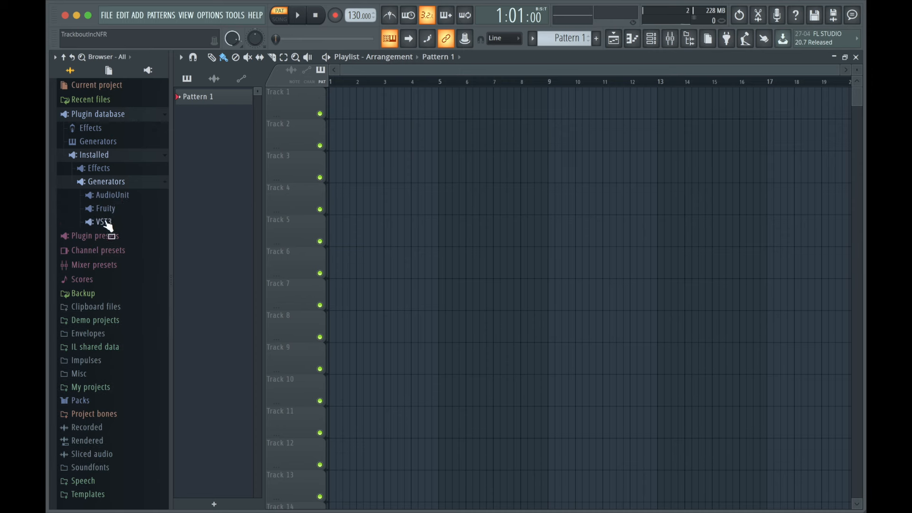
click(103, 221)
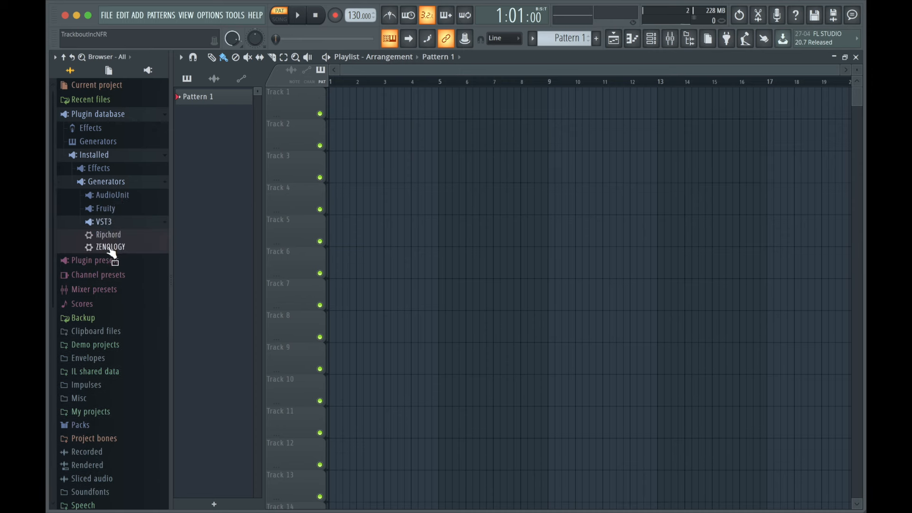
drag(111, 247, 297, 110)
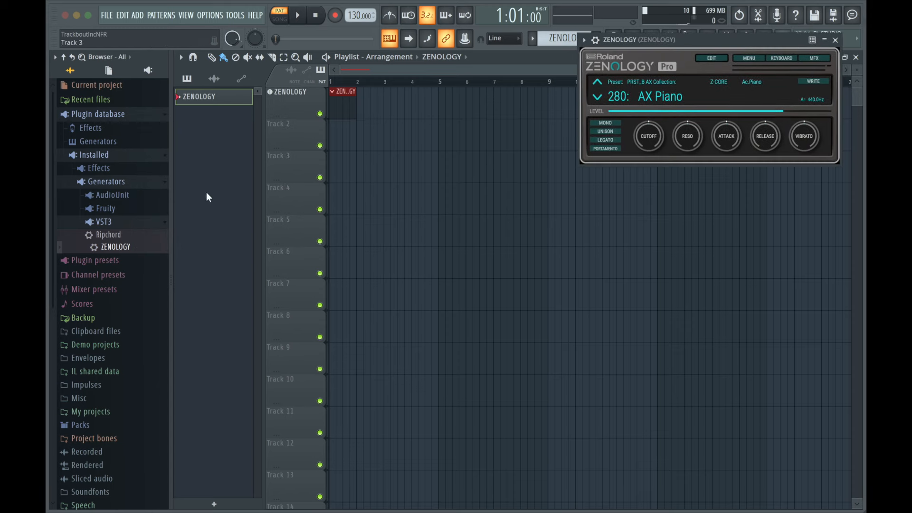
drag(108, 235, 274, 145)
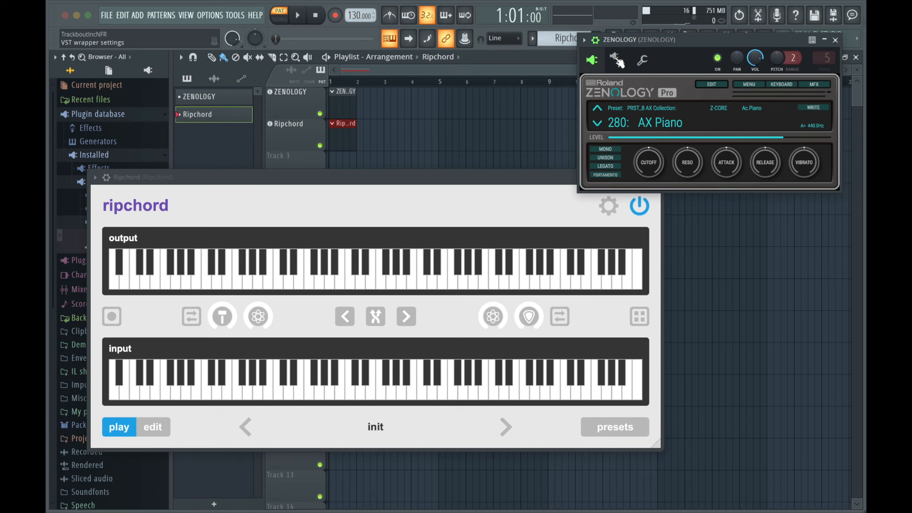
- Set ZENOLOGY's input port and Ripchord's output port to 3 in their wrapper settings
click(642, 60)
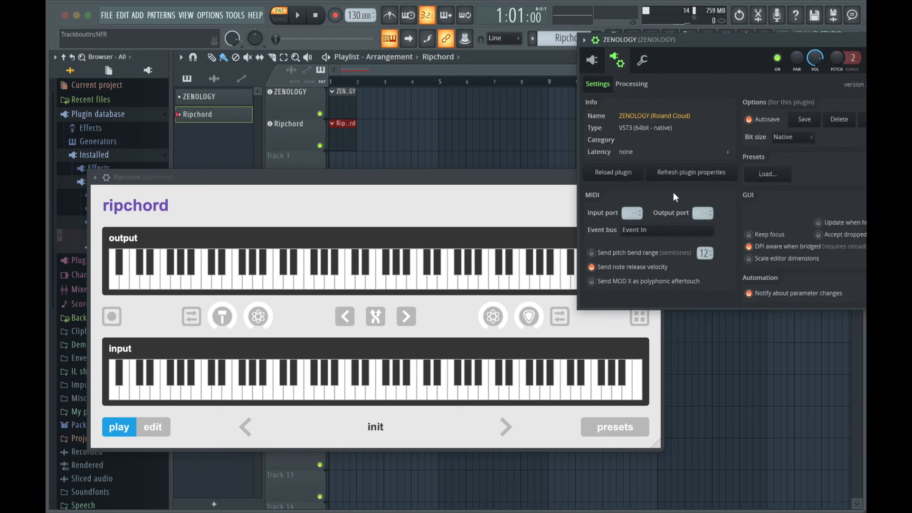
click(632, 212)
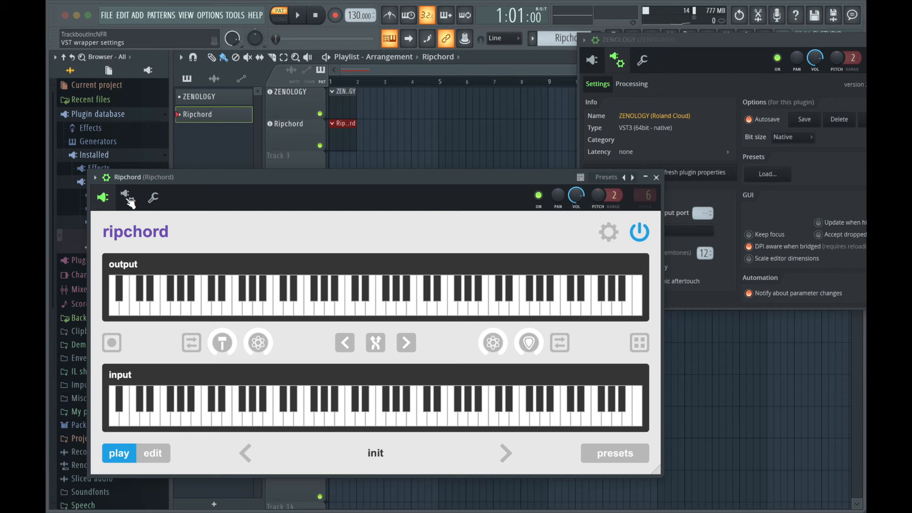
click(128, 198)
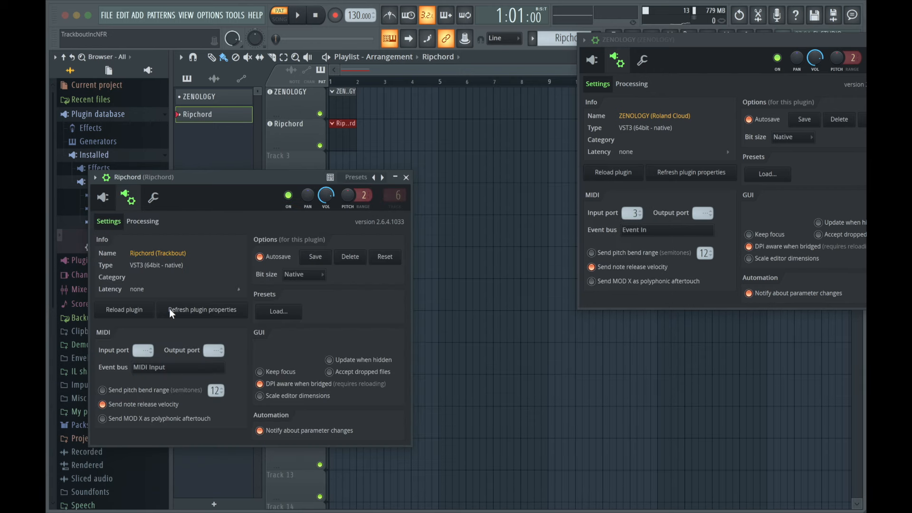
mouse_move(214, 350)
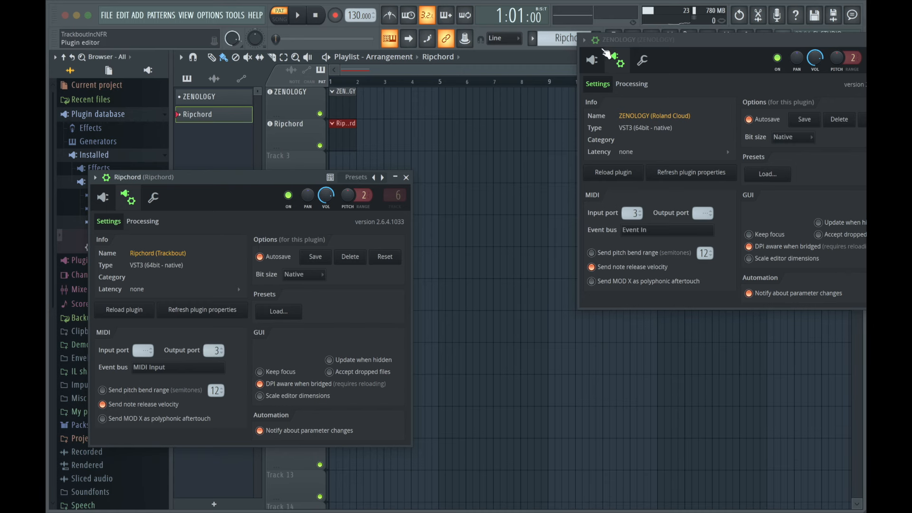
click(642, 59)
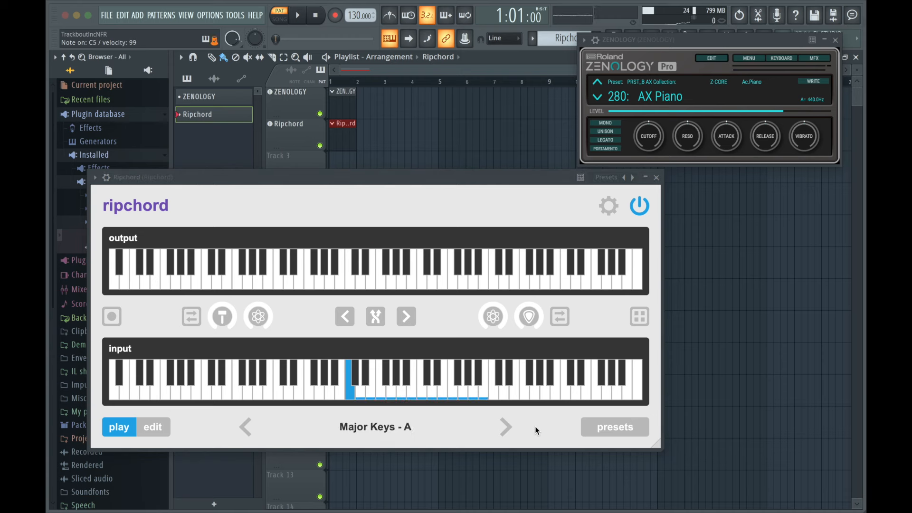
click(381, 384)
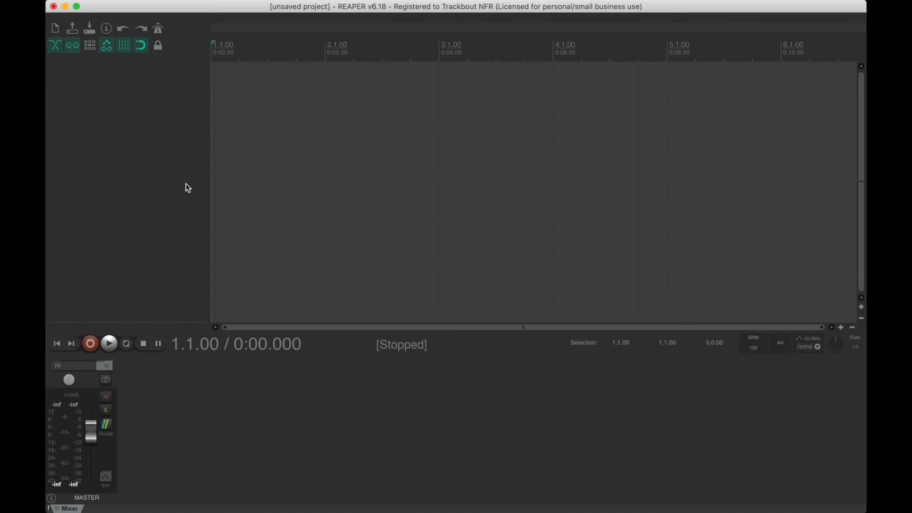
mouse_move(175, 176)
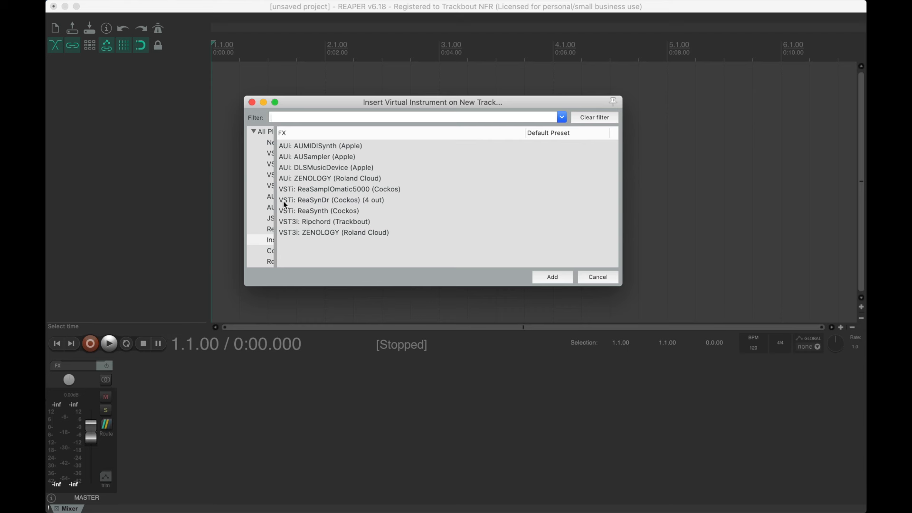
- Add VST3i: ZENOLOGY on a new track and begin inserting a second instrument track
click(333, 232)
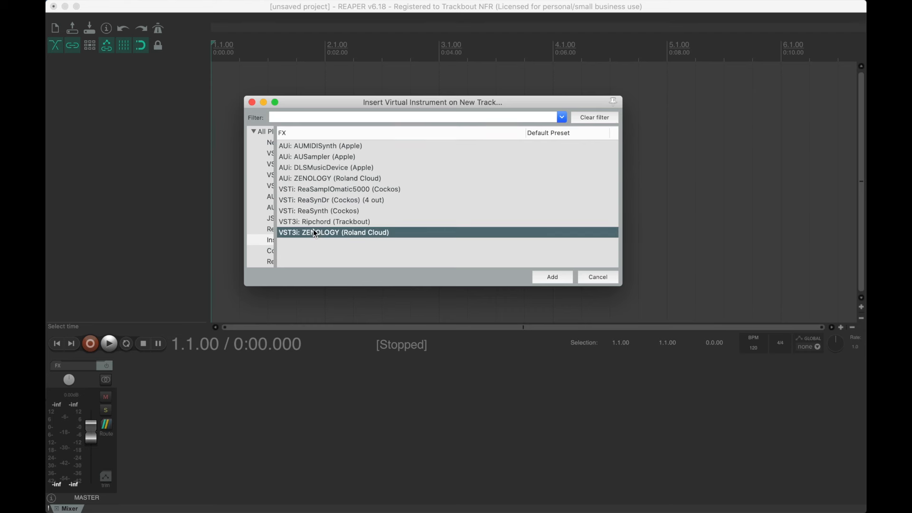
click(551, 277)
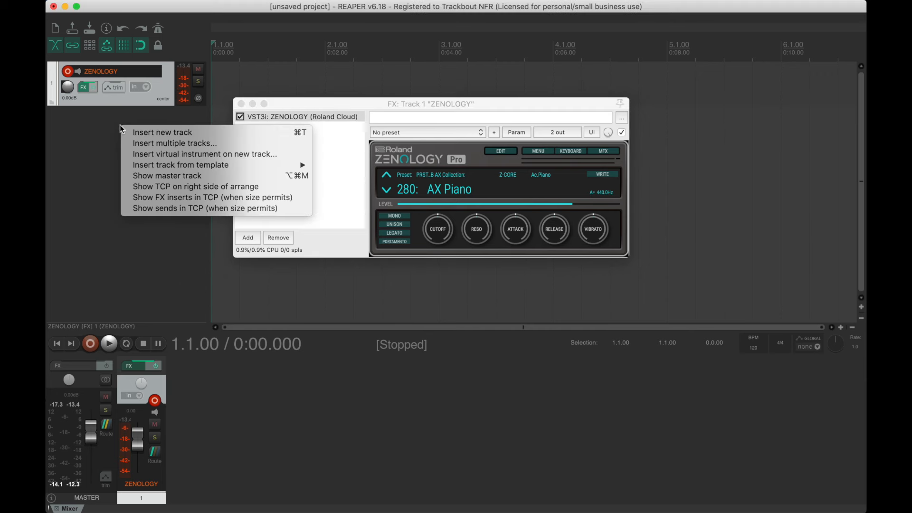
click(203, 154)
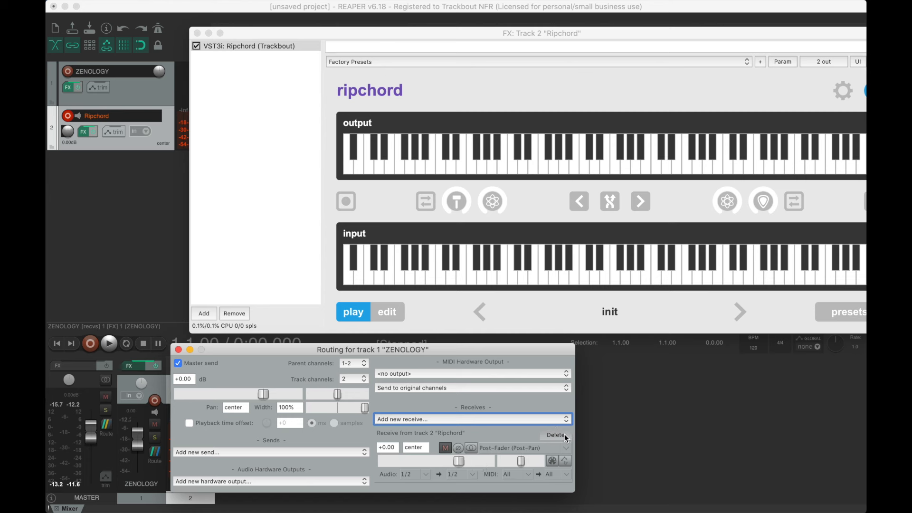
- Delete ZENOLOGY's receive and add a send from the Ripchord track to 1: ZENOLOGY
click(555, 435)
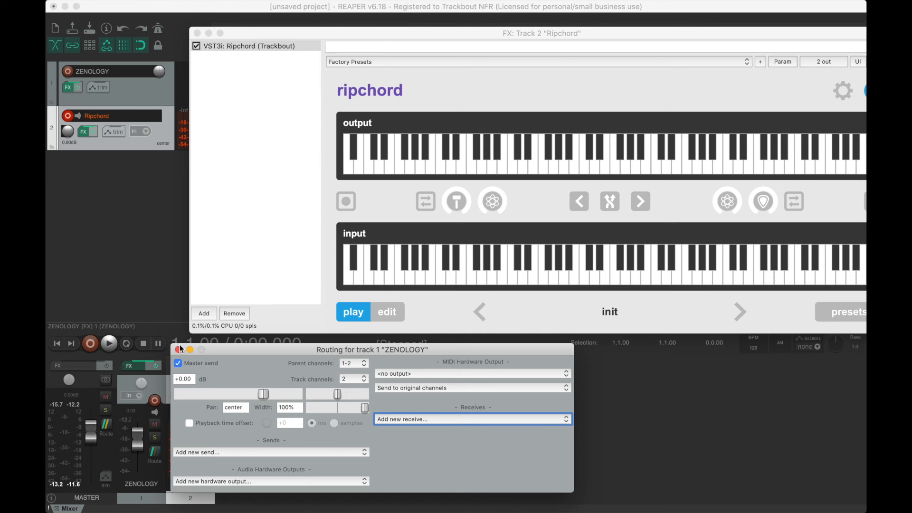
click(271, 452)
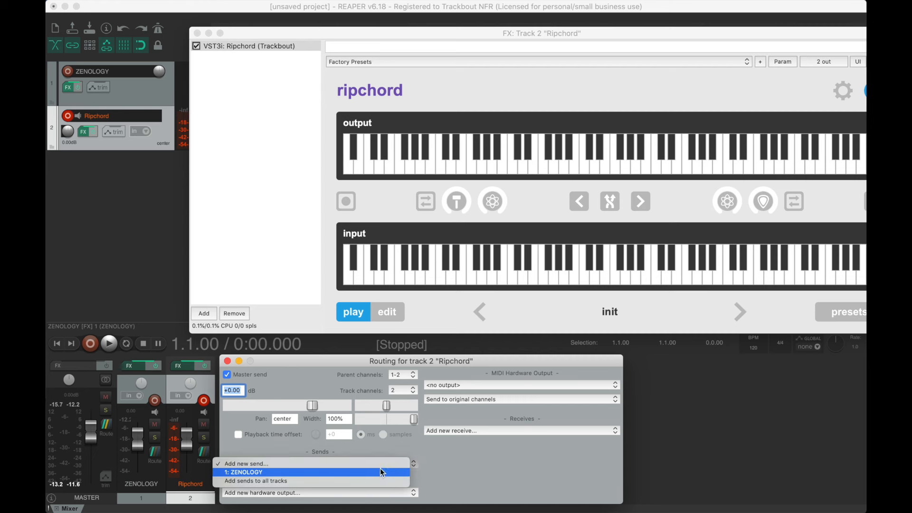
click(245, 472)
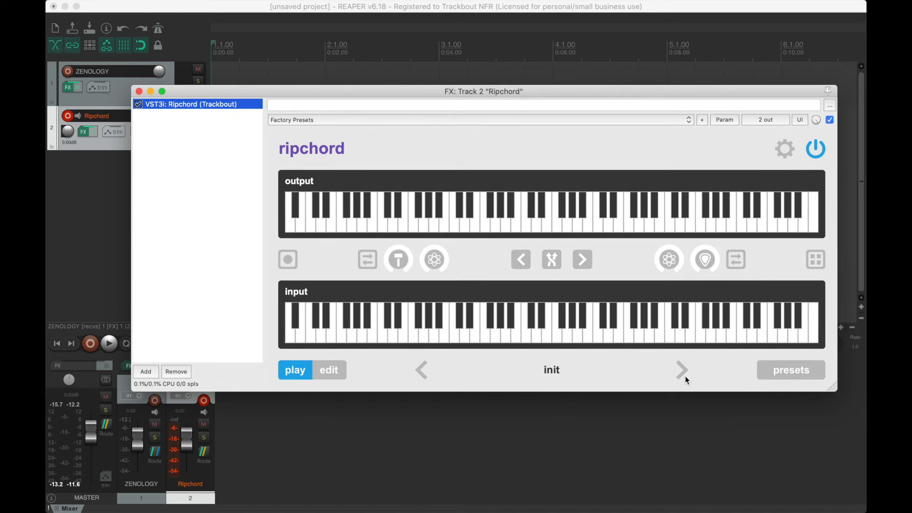
click(682, 369)
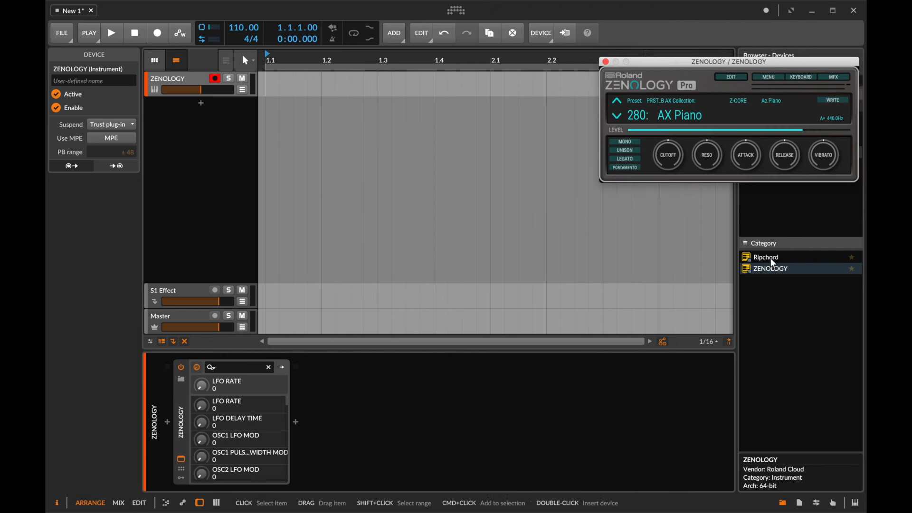
- Load Ripchord onto the ZENOLOGY track and select the Major Keys - A preset
click(766, 257)
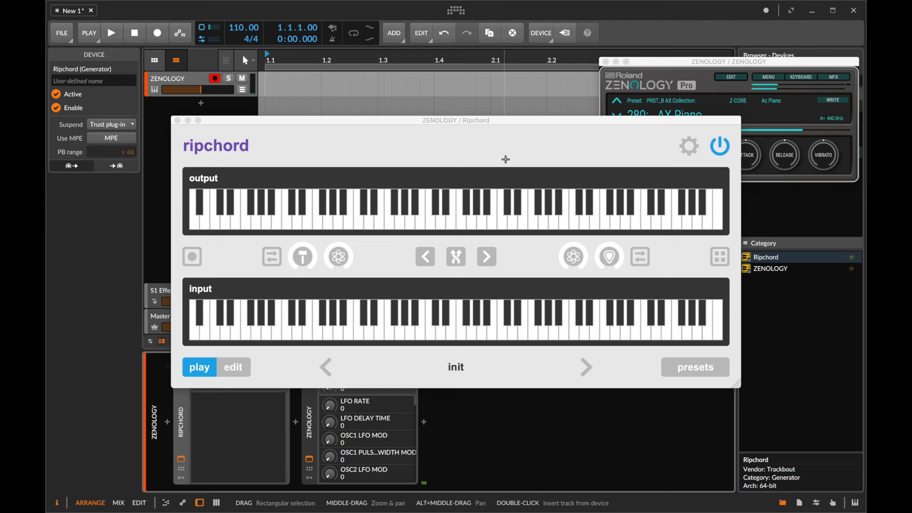
click(585, 367)
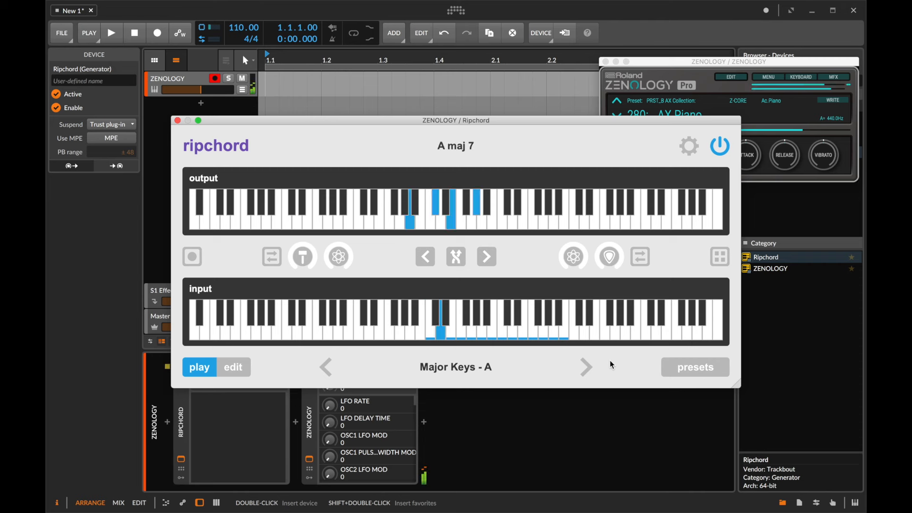
click(462, 323)
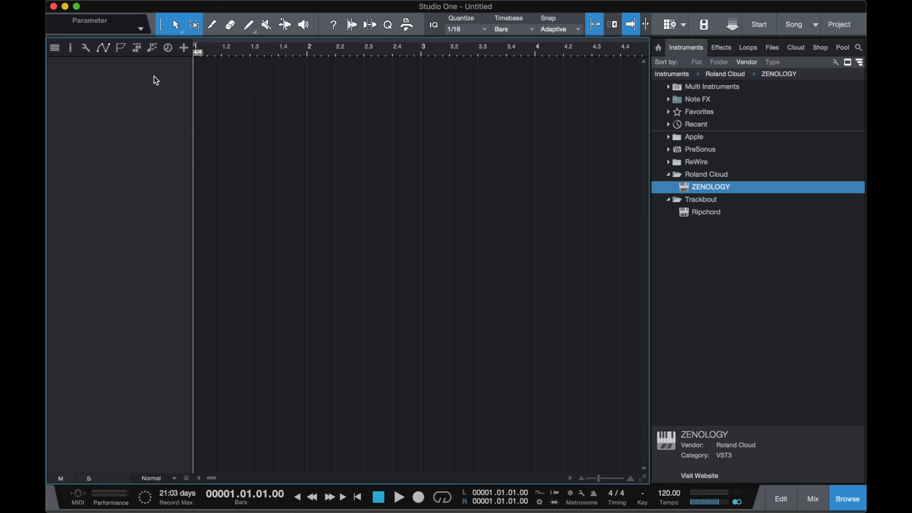
- Add a ZENOLOGY instrument track, set its input to the Ripchord track and enable monitoring
double_click(711, 188)
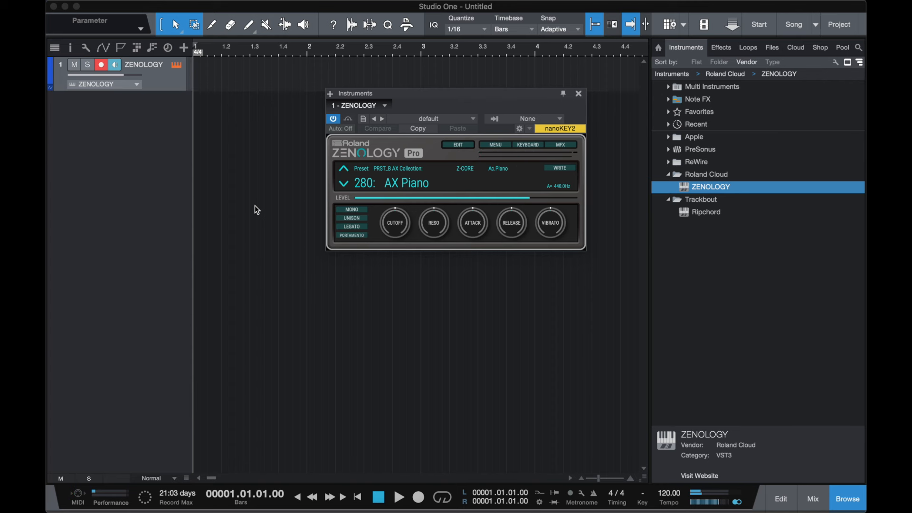
mouse_move(691, 222)
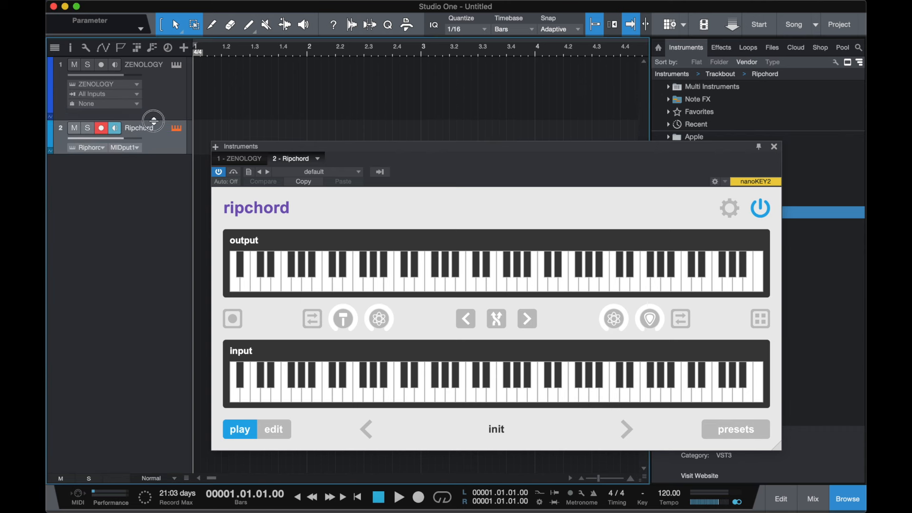
mouse_move(120, 91)
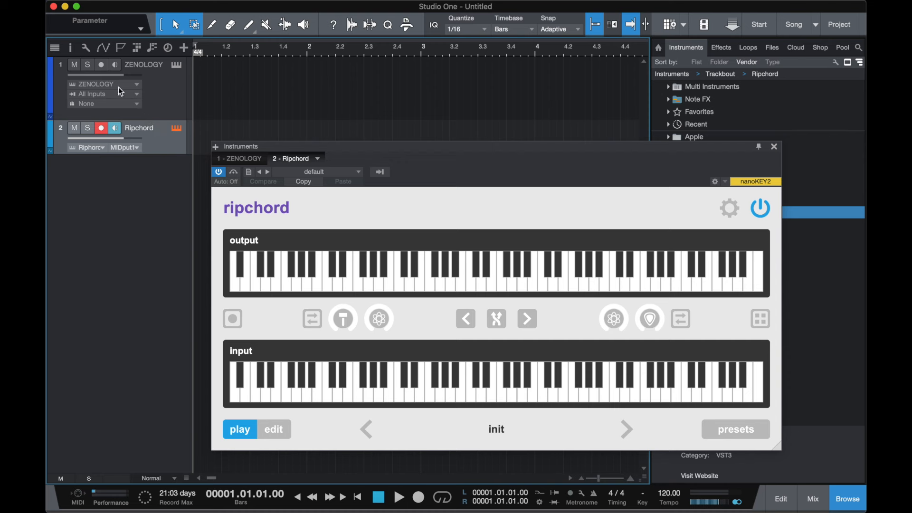
click(105, 94)
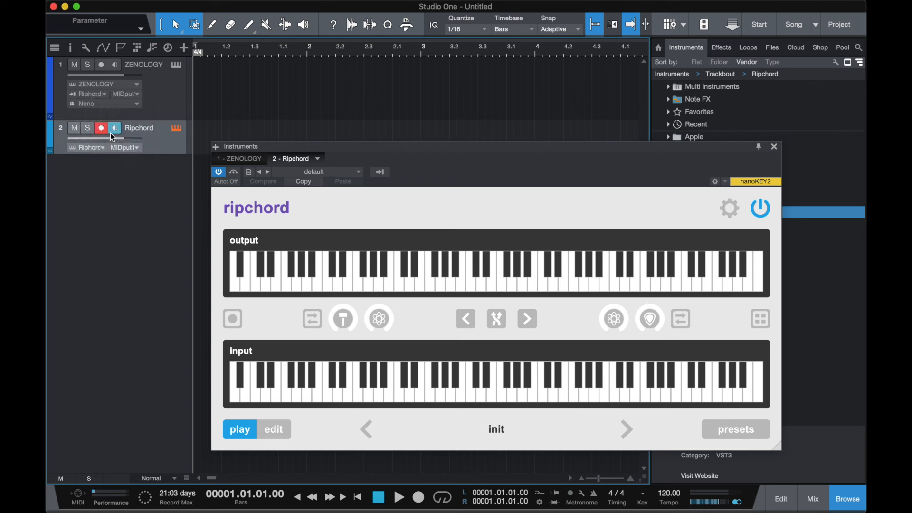
click(115, 63)
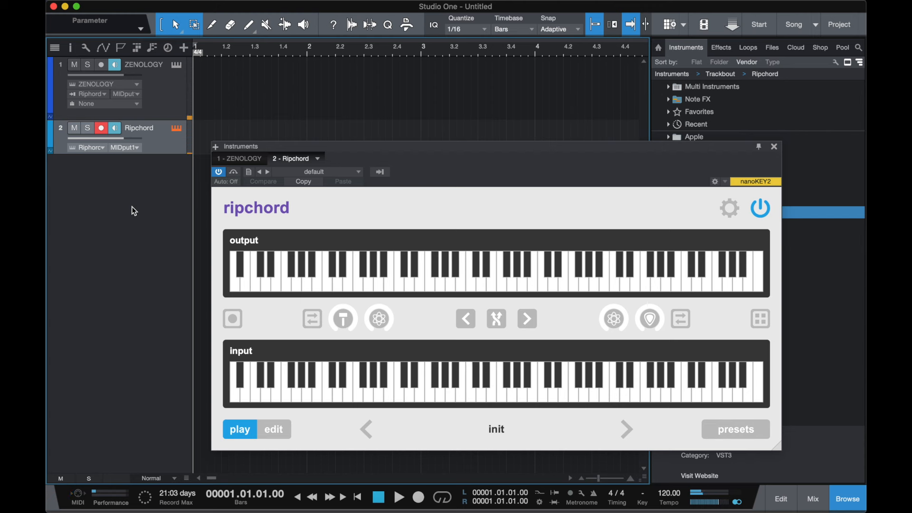
click(627, 430)
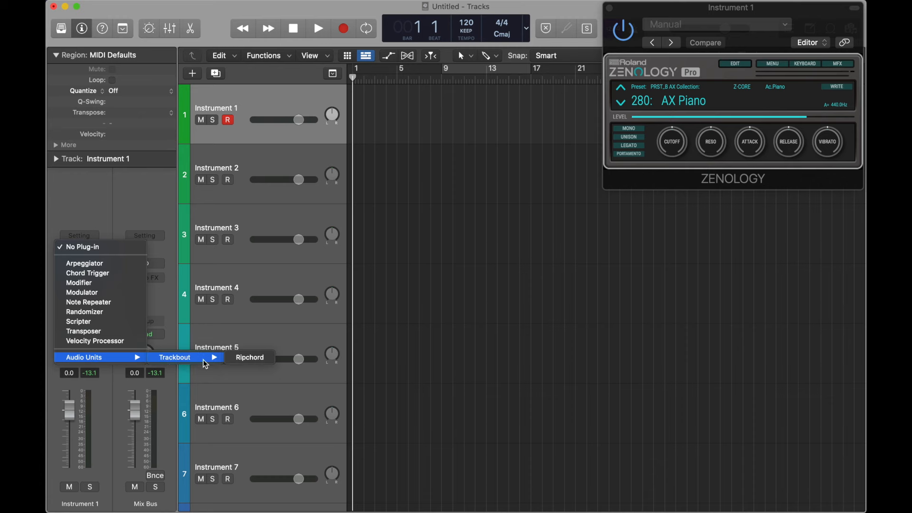
- Insert Ripchord in Instrument 1's MIDI FX slot and load the Major Keys - A preset
click(250, 357)
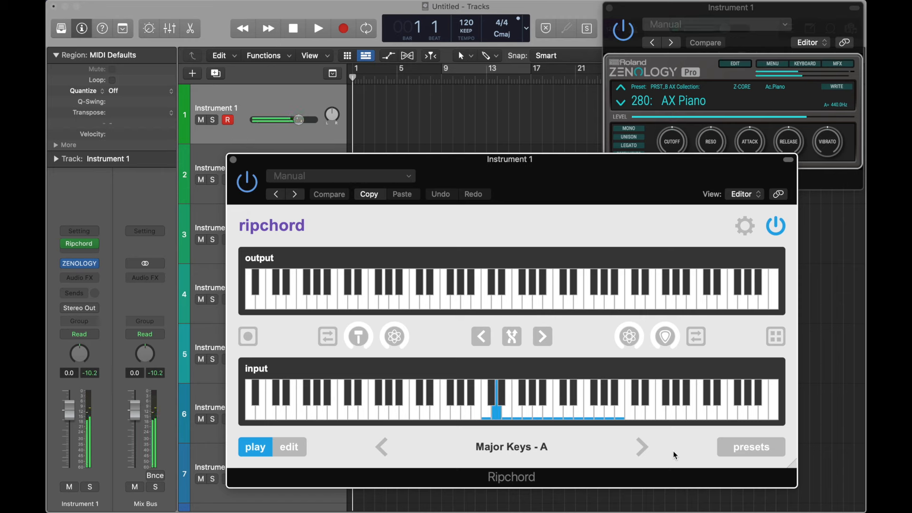
click(517, 411)
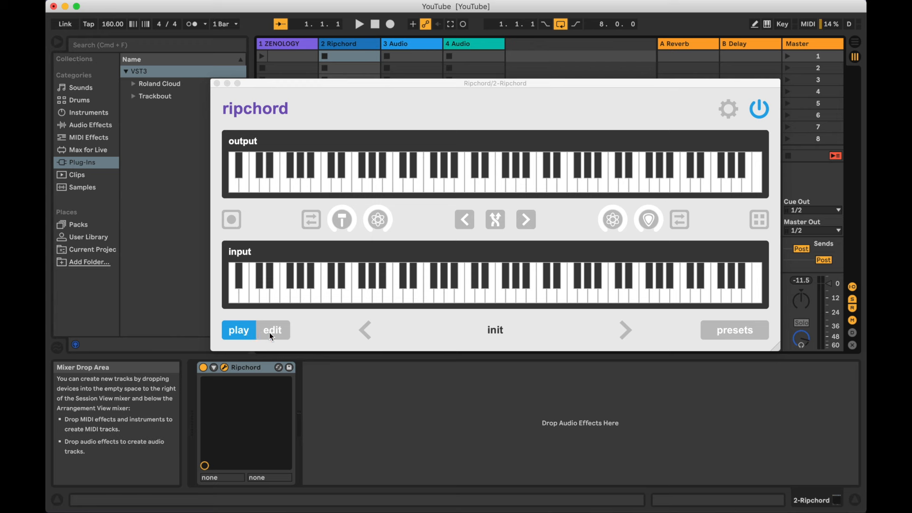
- Switch Ripchord into edit mode for the demo 1 preset
click(272, 329)
text(demo 1)
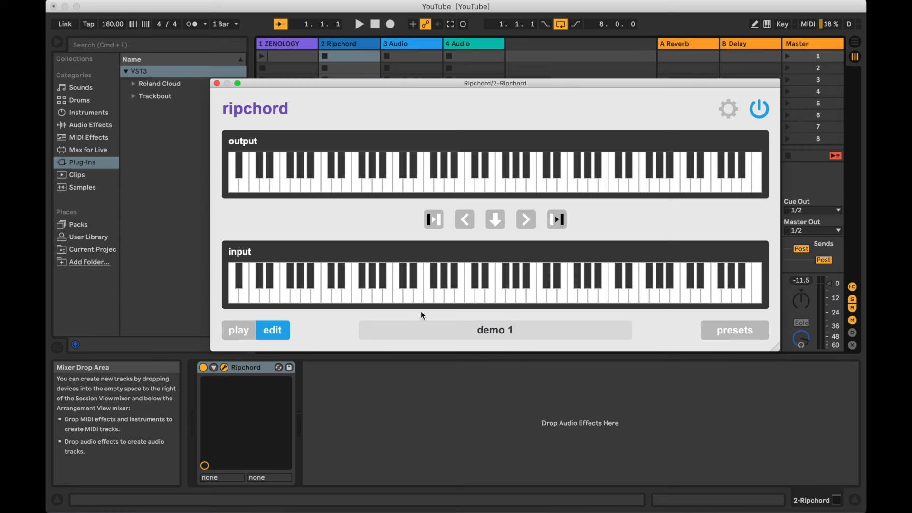
- Assign a chord named C from output notes to the first input key and save it
click(470, 291)
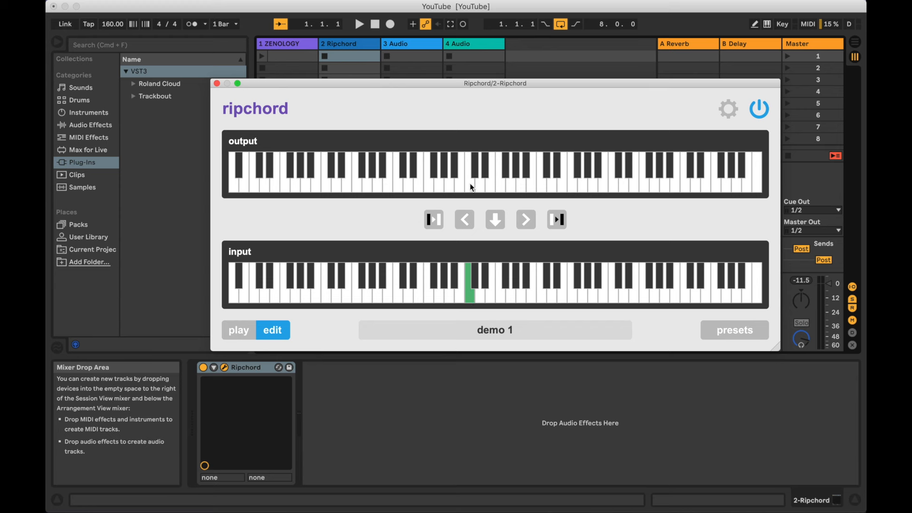
click(494, 219)
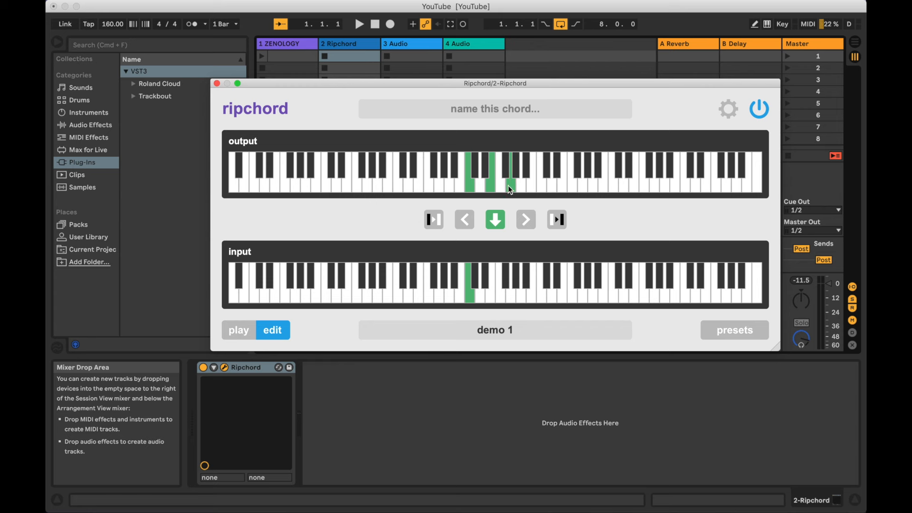
click(494, 109)
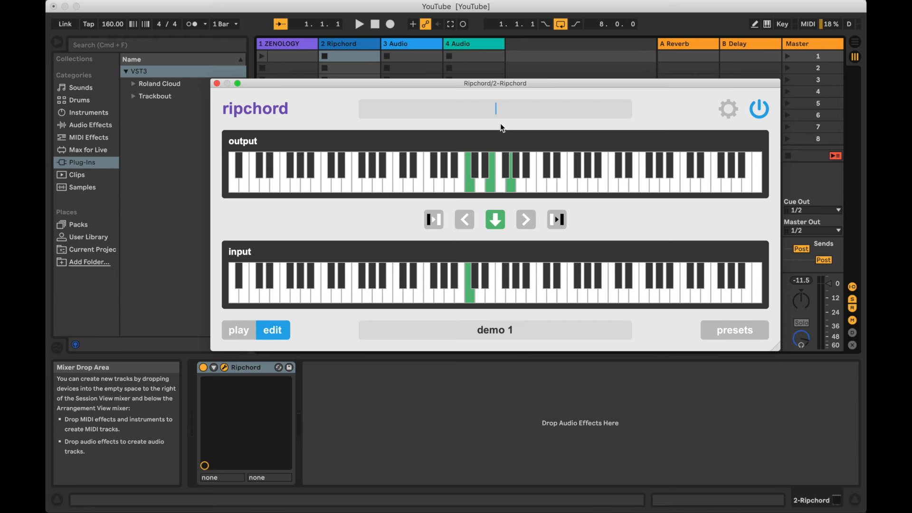
text(C)
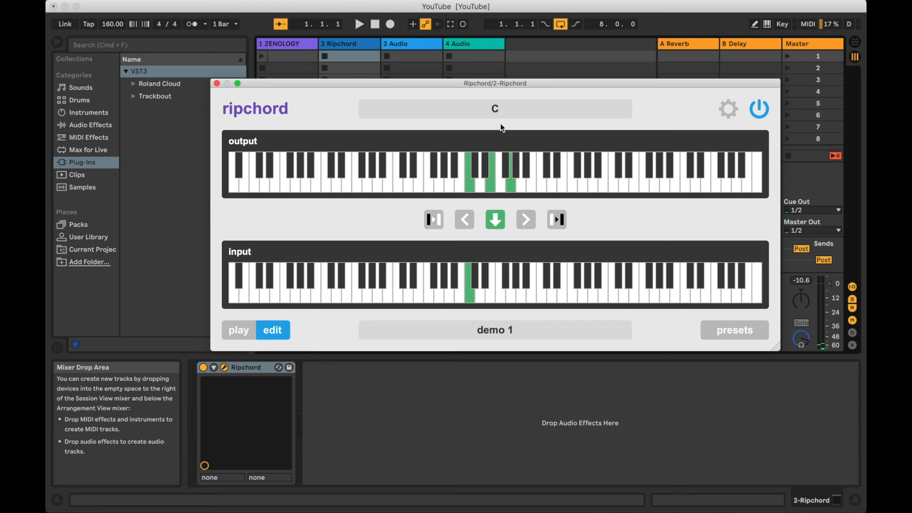
click(495, 220)
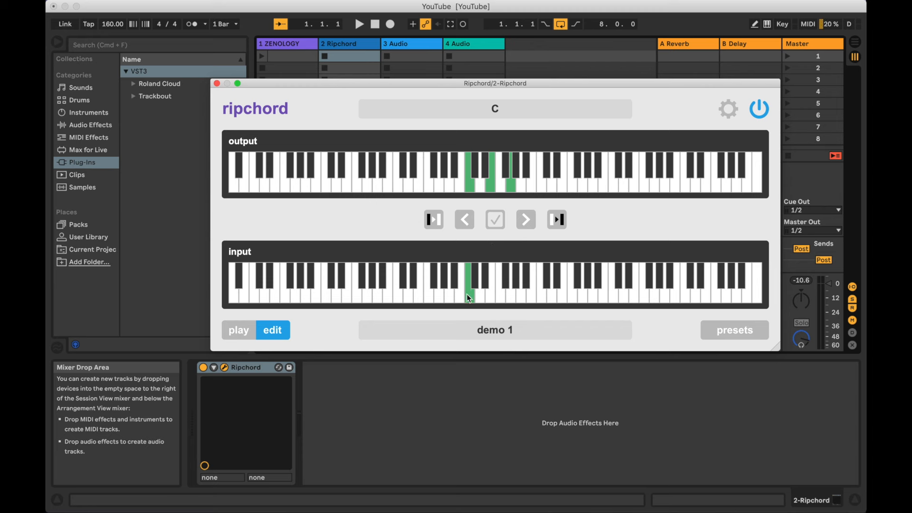
- Assign a C 7 chord to the next input key, save it, and return to play mode
right_click(469, 298)
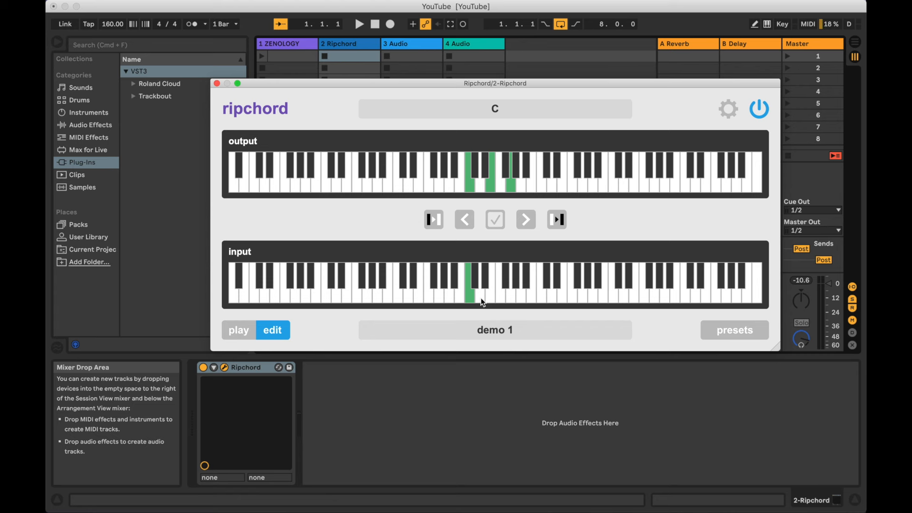
click(495, 219)
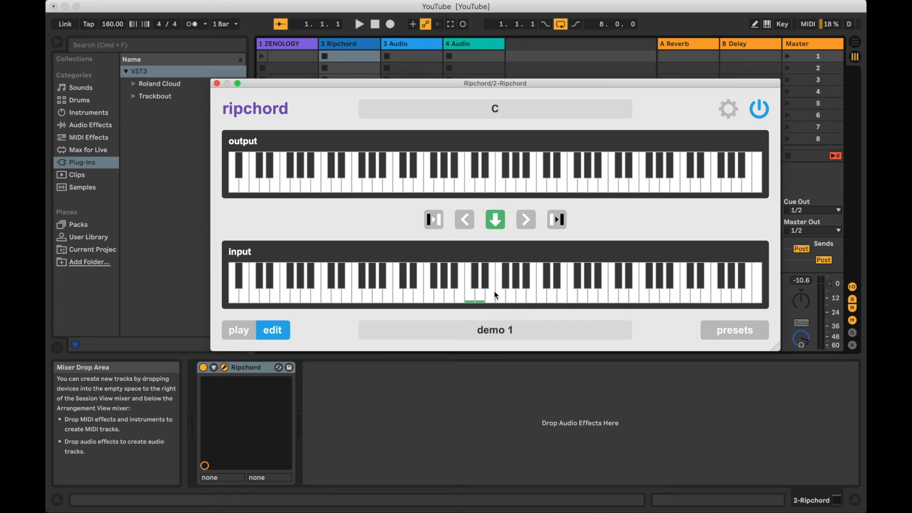
click(476, 294)
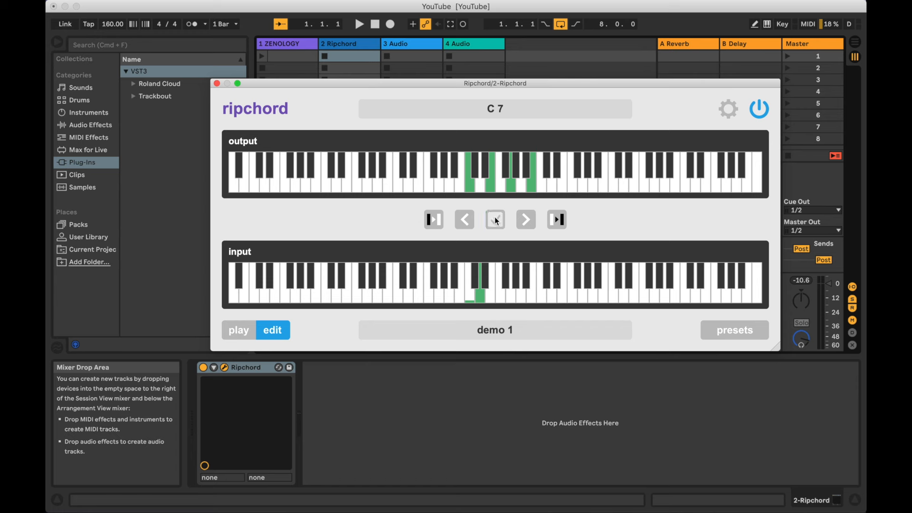
click(238, 330)
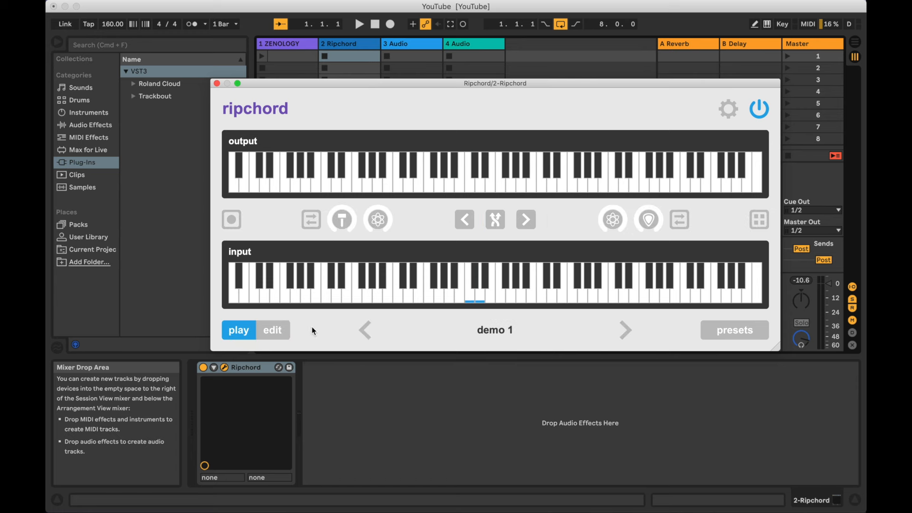
click(475, 285)
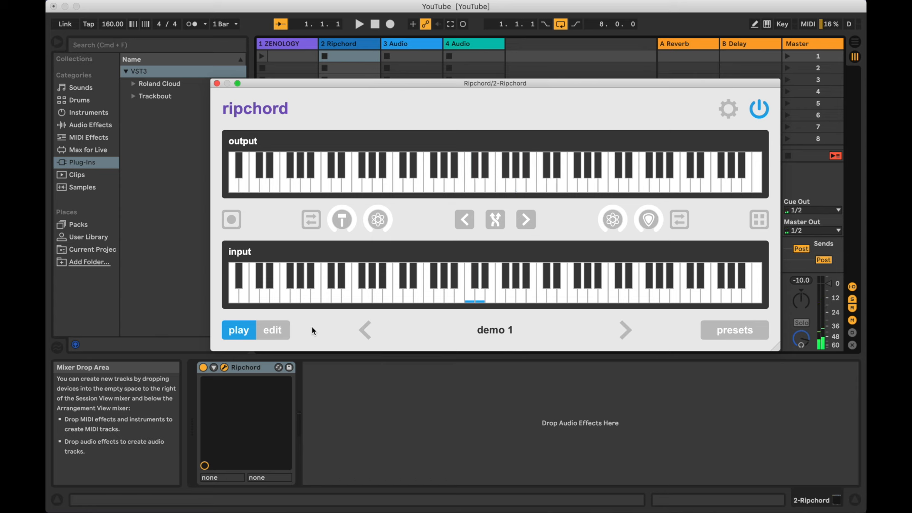
- Edit the C 7 chord key and name the preset 'demo 2'
click(474, 291)
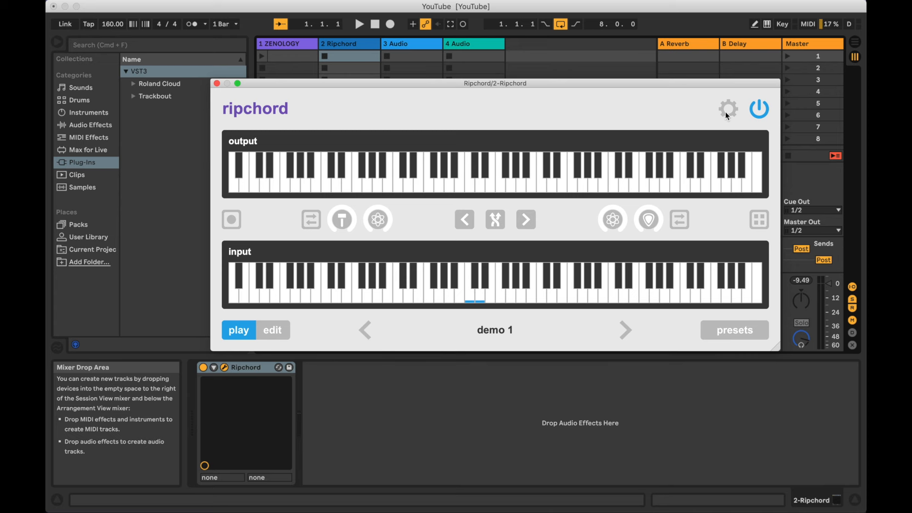
click(729, 108)
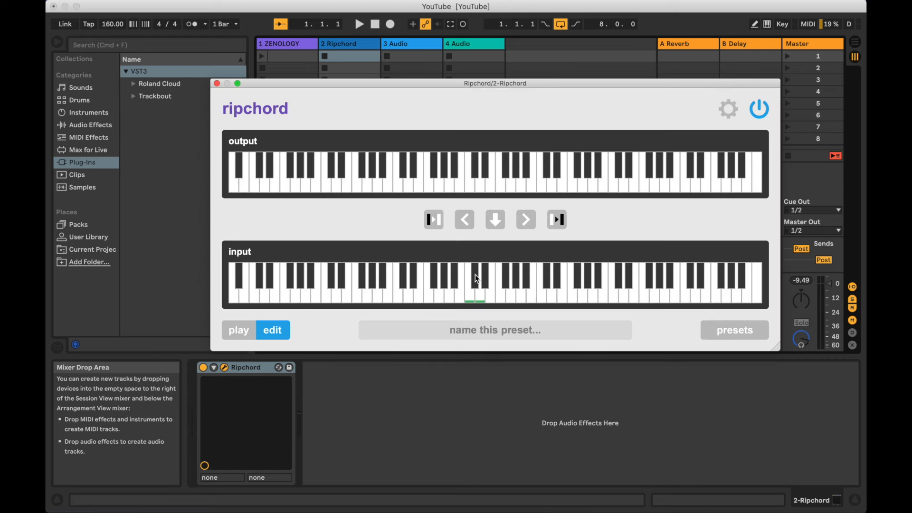
click(474, 286)
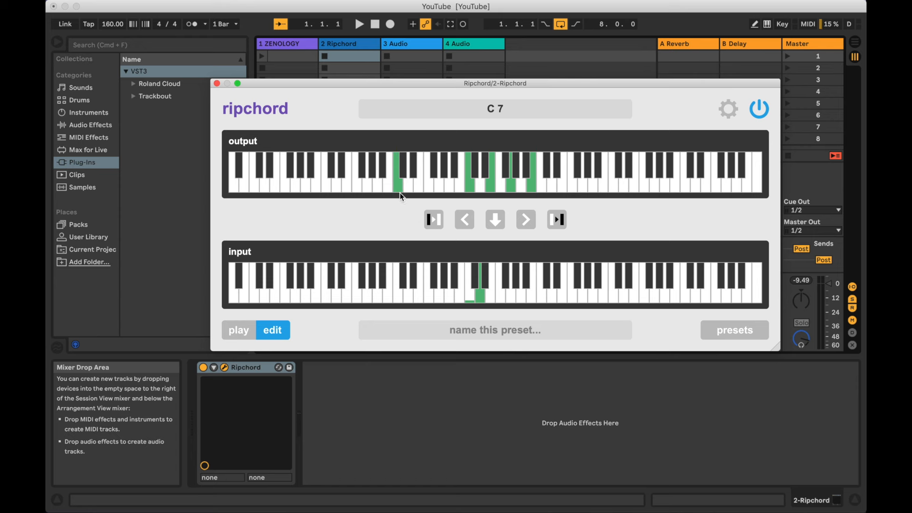
text(d)
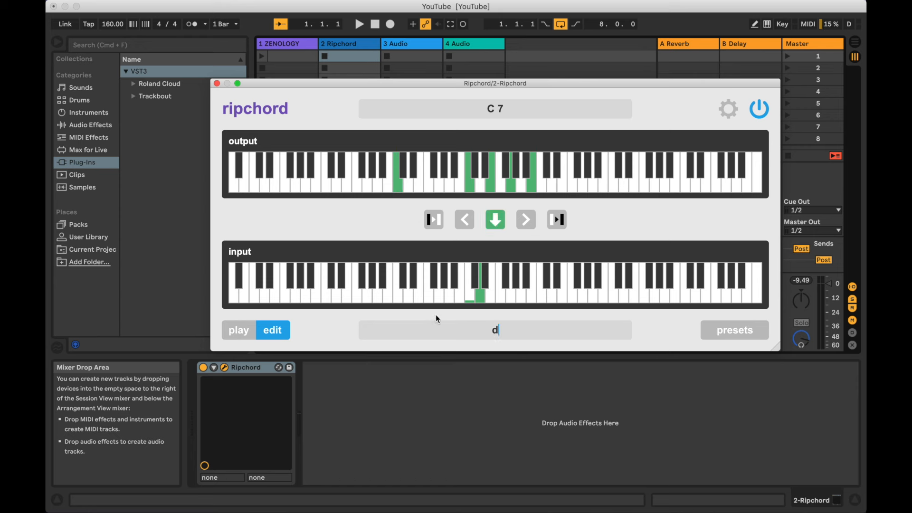
text(emo 2)
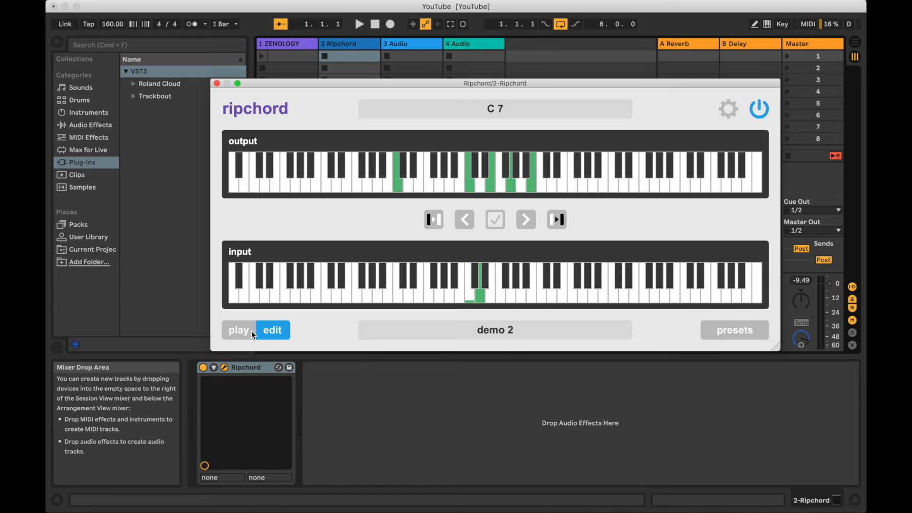
- Return to play mode and step back to the demo 1 preset
click(238, 330)
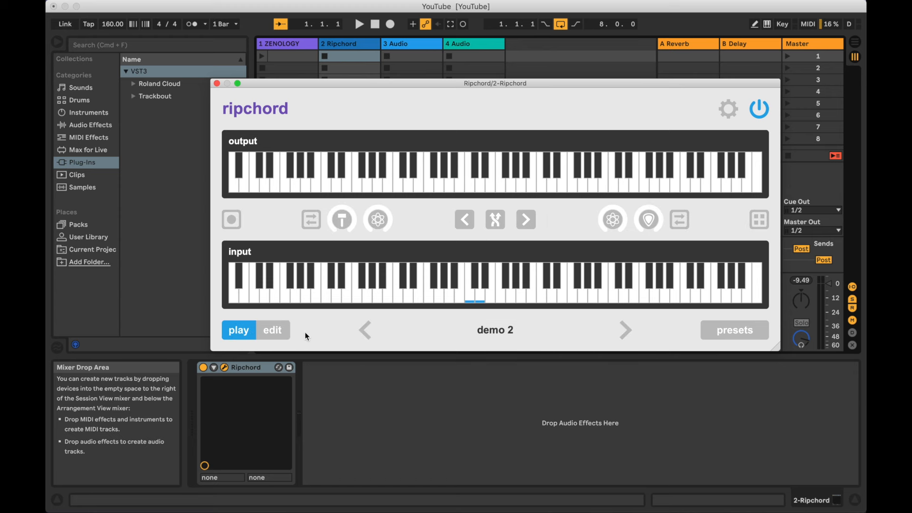
click(475, 294)
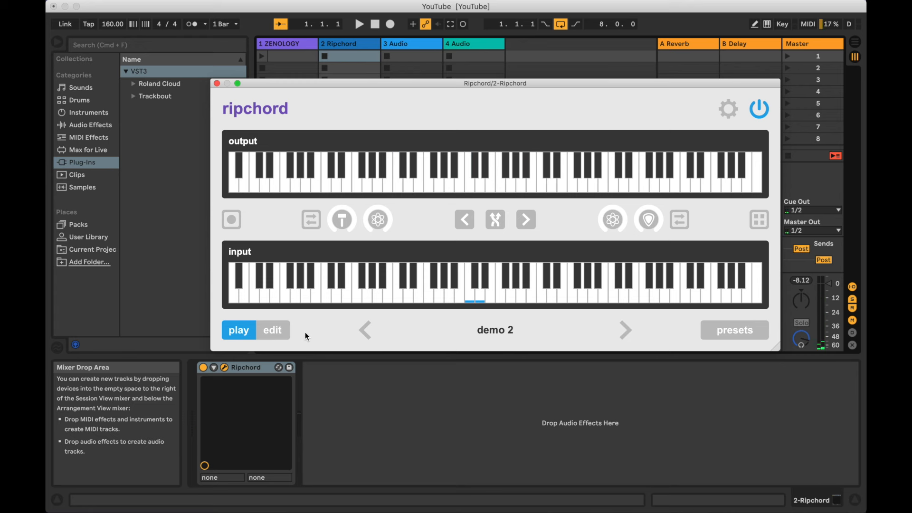
click(365, 329)
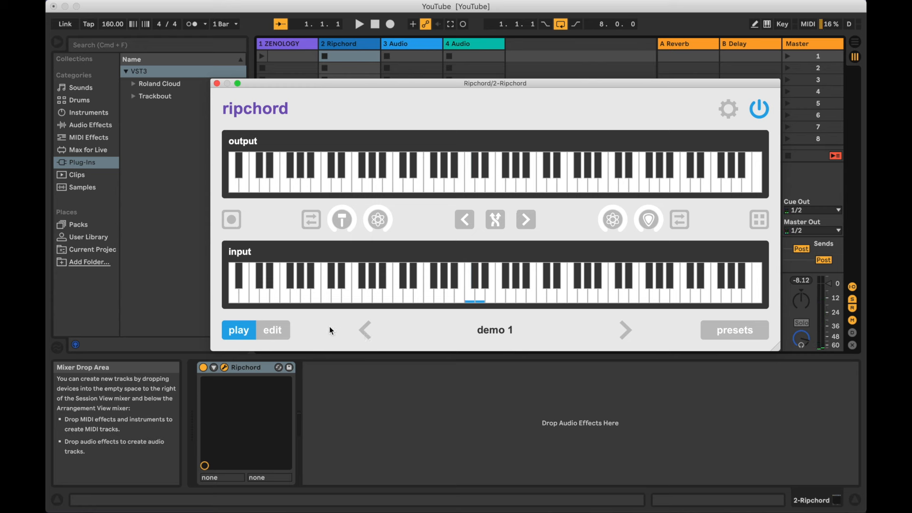
- Load the Major Keys - A preset and play a chord from its mapped keys
click(625, 330)
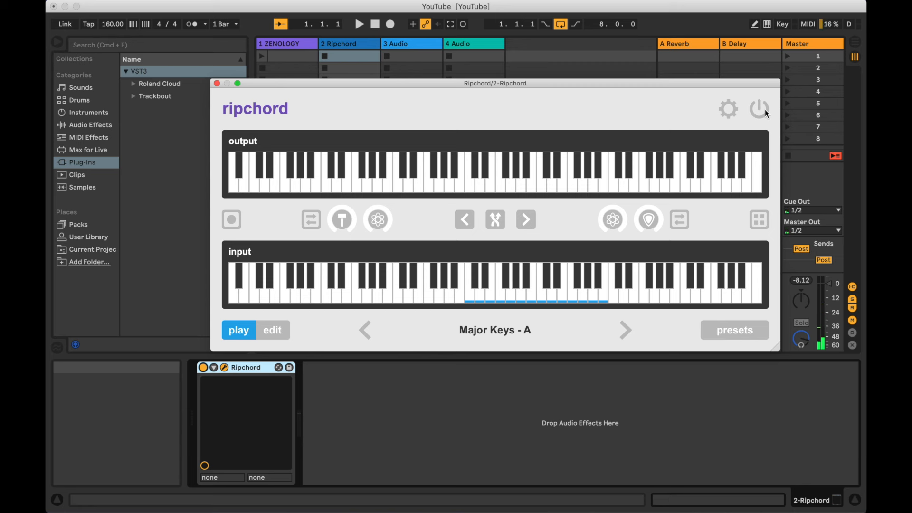
mouse_move(471, 295)
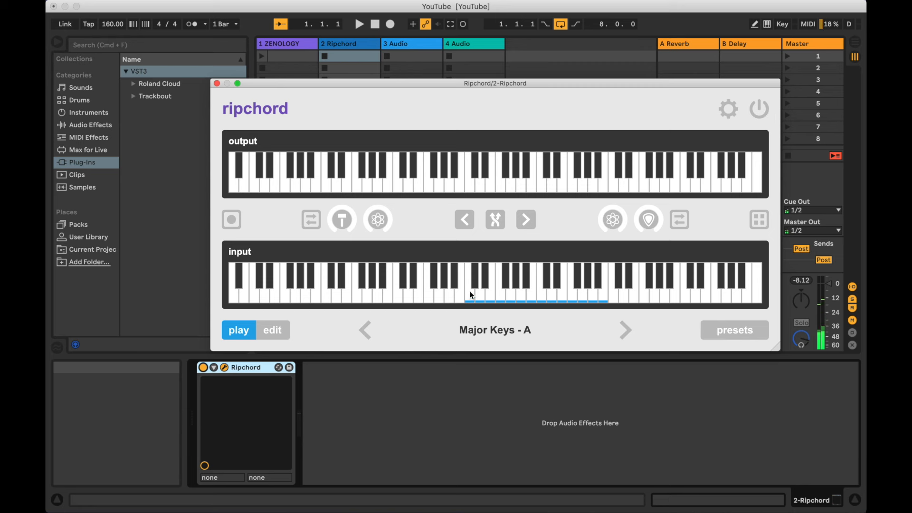
click(760, 109)
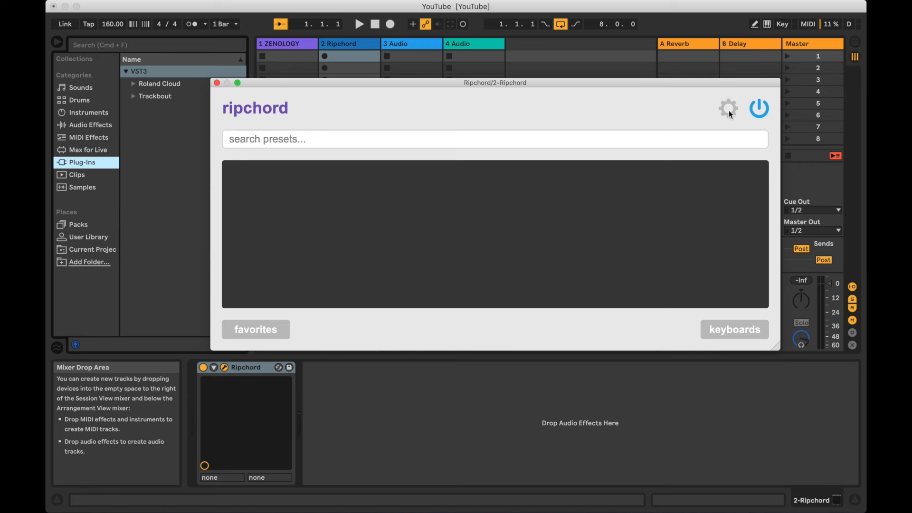
- Import all .rpc preset files from Downloads > Ripchord 2.4.0 > Presets
click(728, 108)
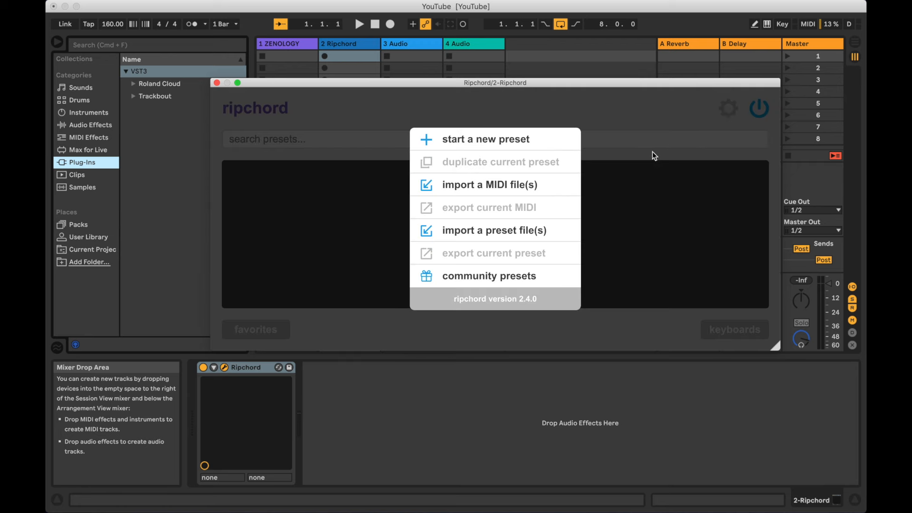
click(494, 230)
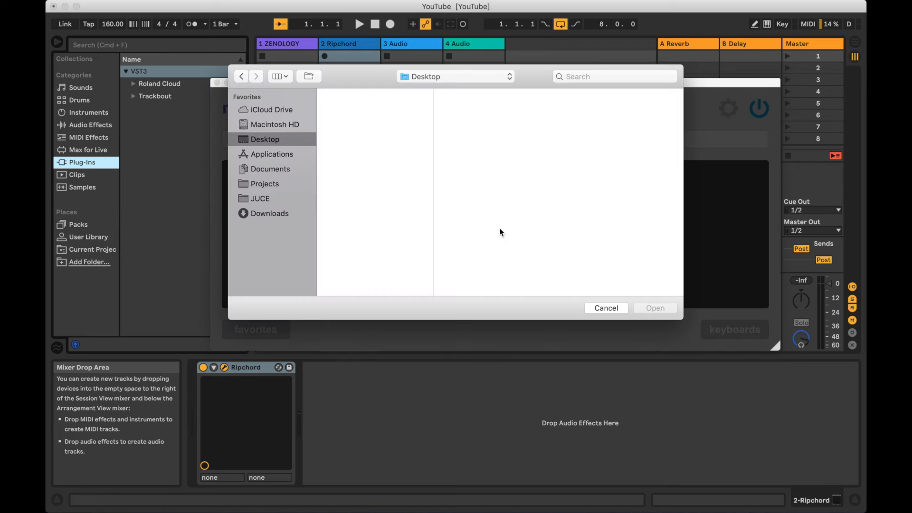
click(269, 213)
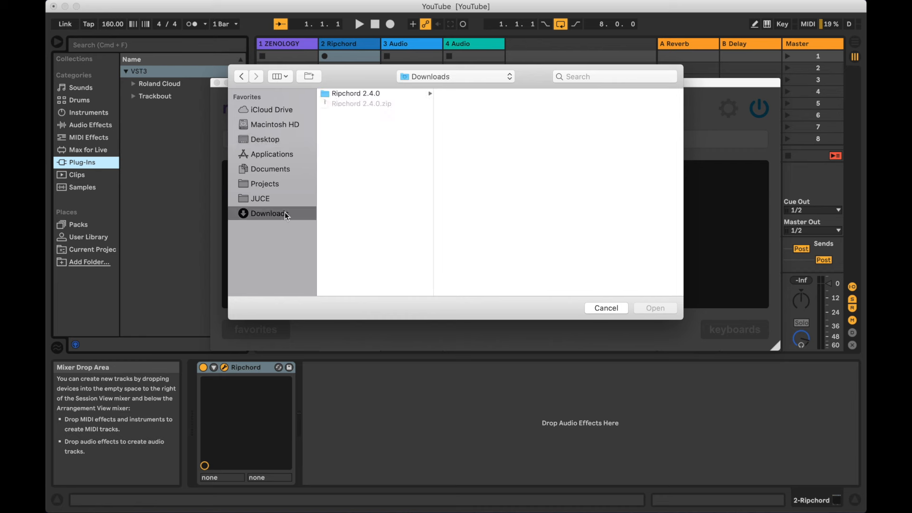
mouse_move(401, 99)
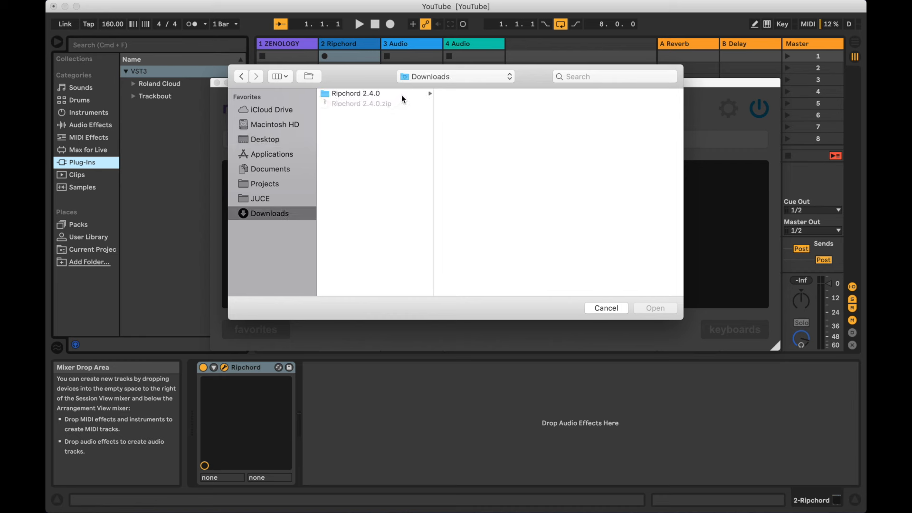
click(355, 93)
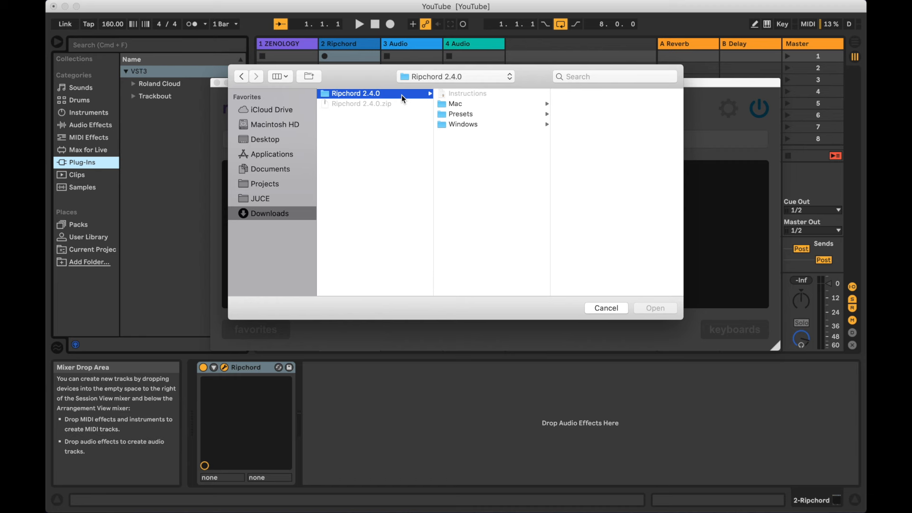
click(461, 113)
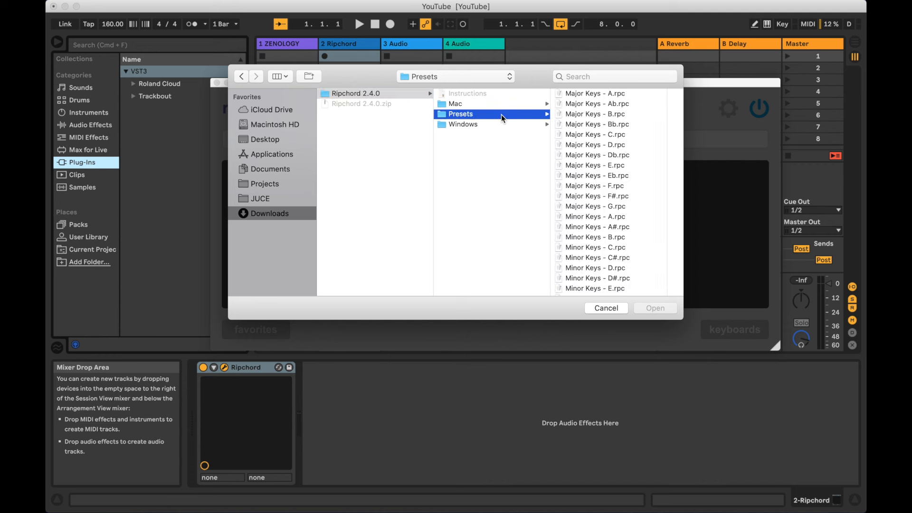
click(595, 93)
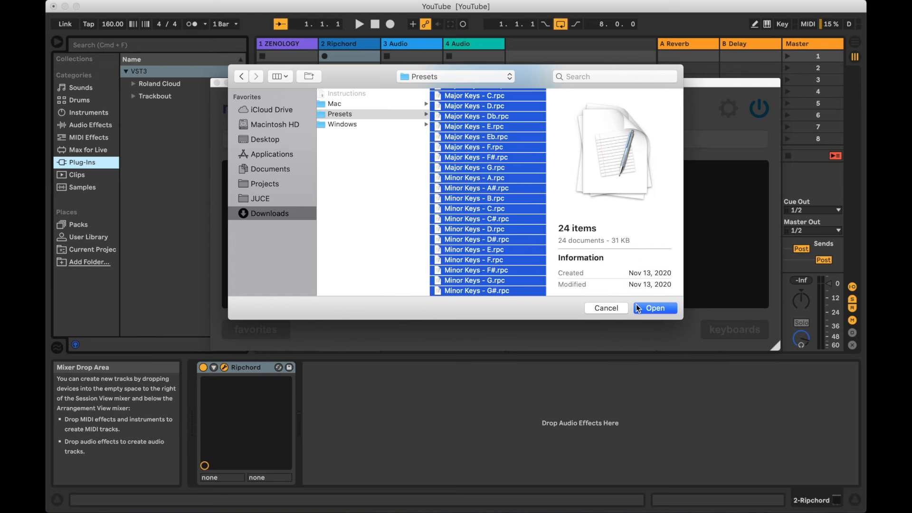
click(654, 307)
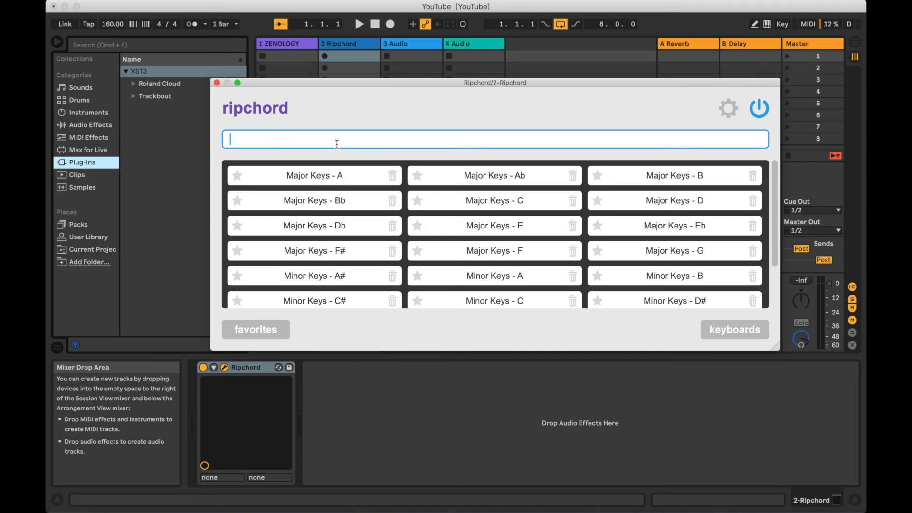
- Filter the preset browser by the search terms 'maj' and 'mino'
text(maj)
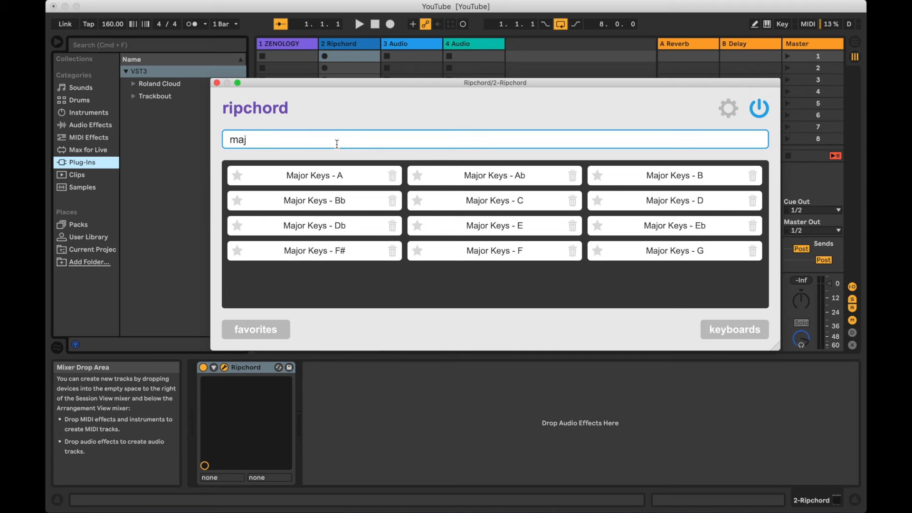
text(mino)
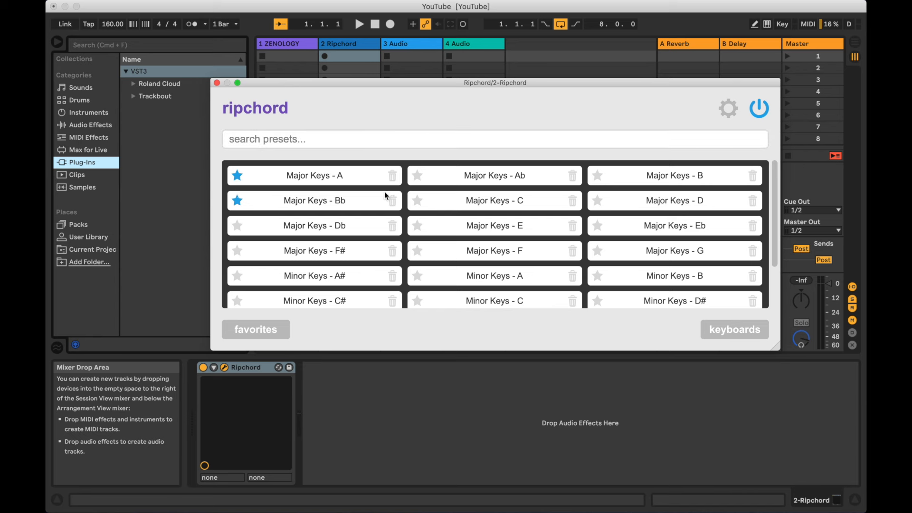
- Favorite Major Keys - C, view only favorites (A, Bb, C), then show all presets again
click(417, 201)
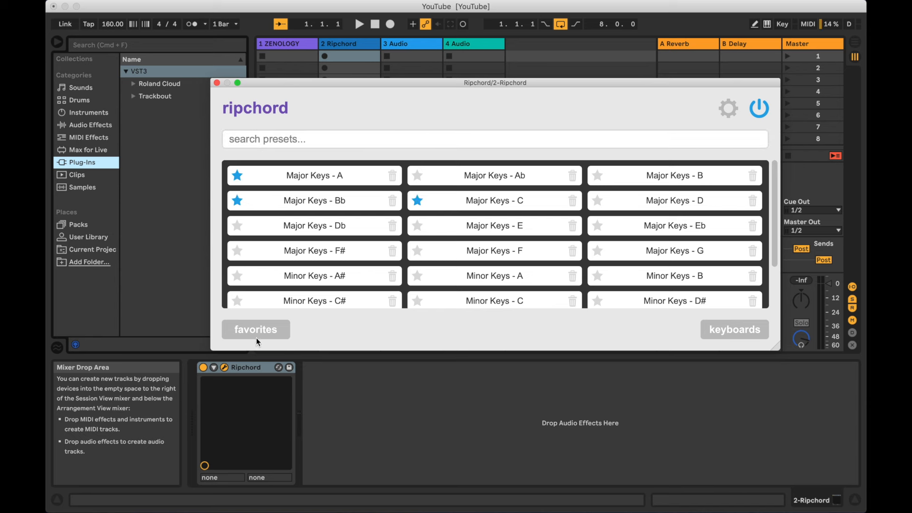
click(255, 330)
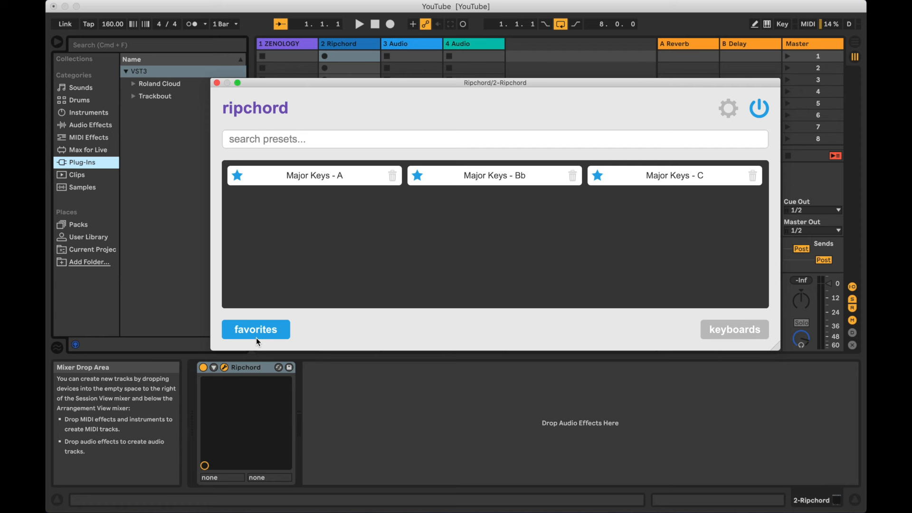
click(256, 330)
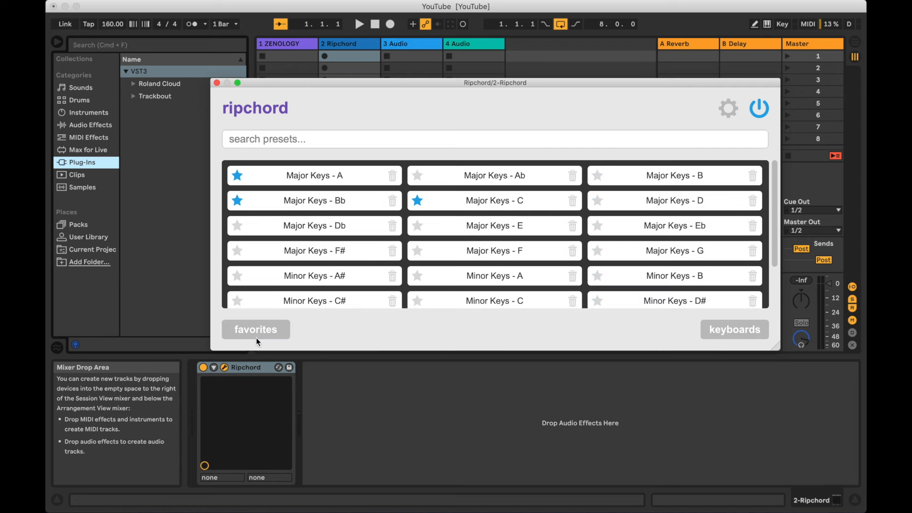
click(393, 226)
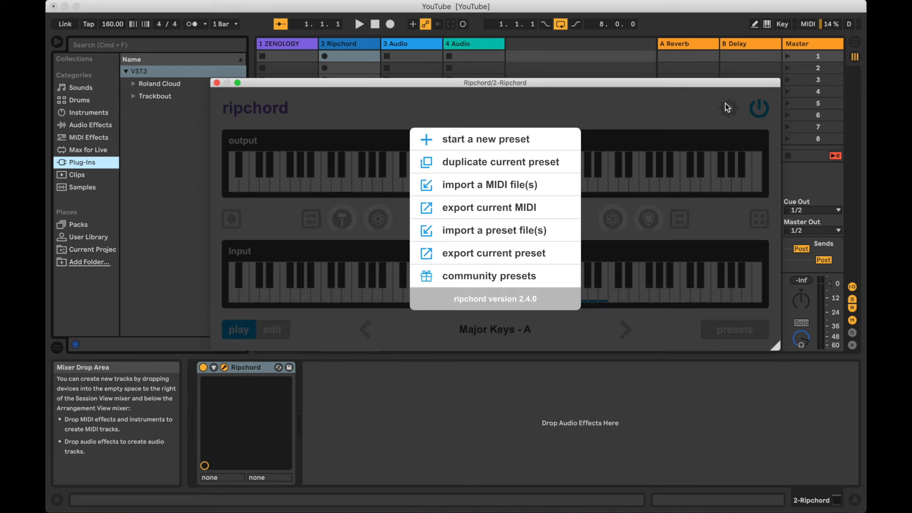
mouse_move(493, 259)
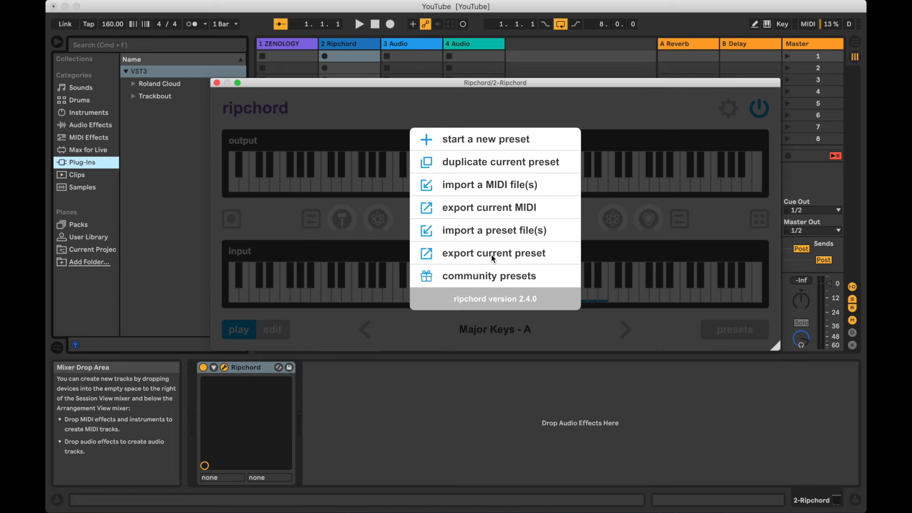
- Export the current Major Keys - A preset to a file via the Export preset as dialog
click(493, 253)
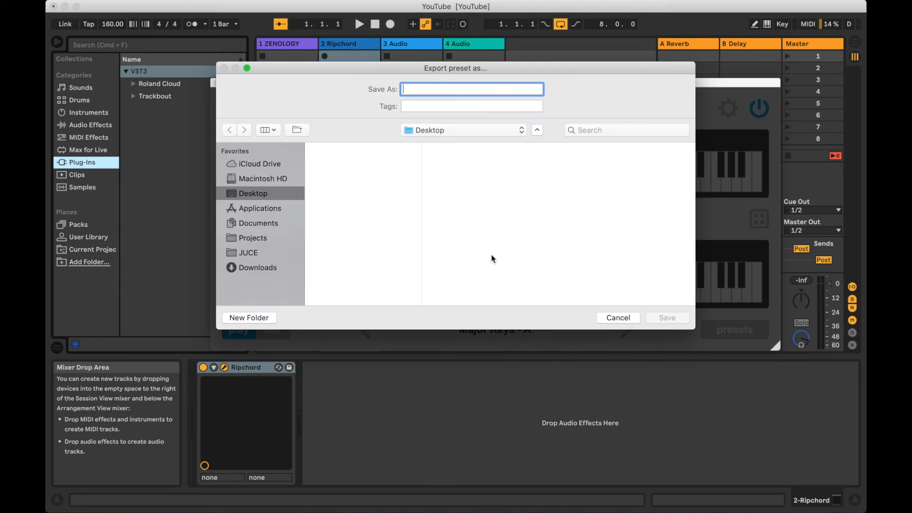
click(617, 317)
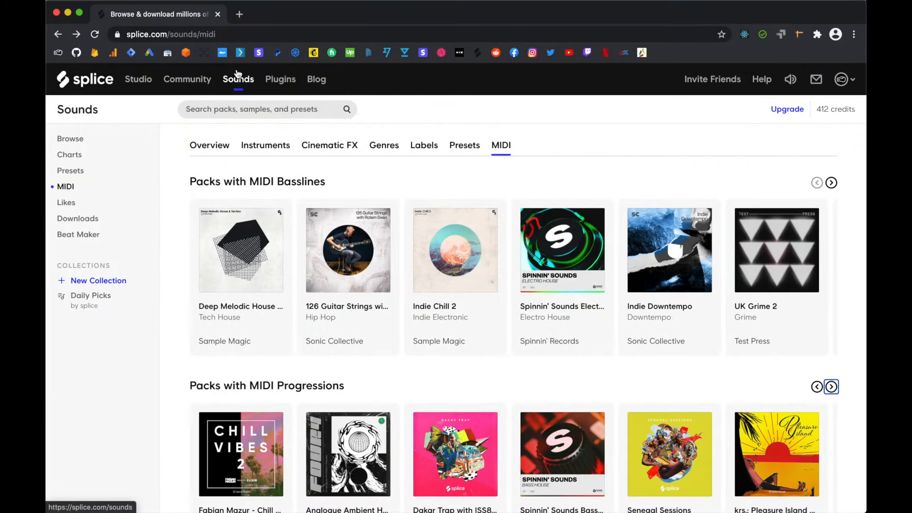
mouse_move(116, 157)
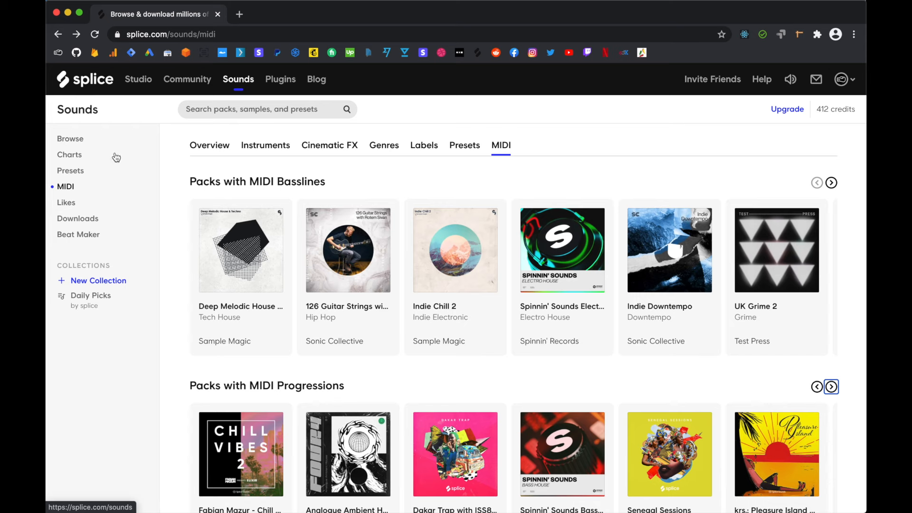
mouse_move(73, 190)
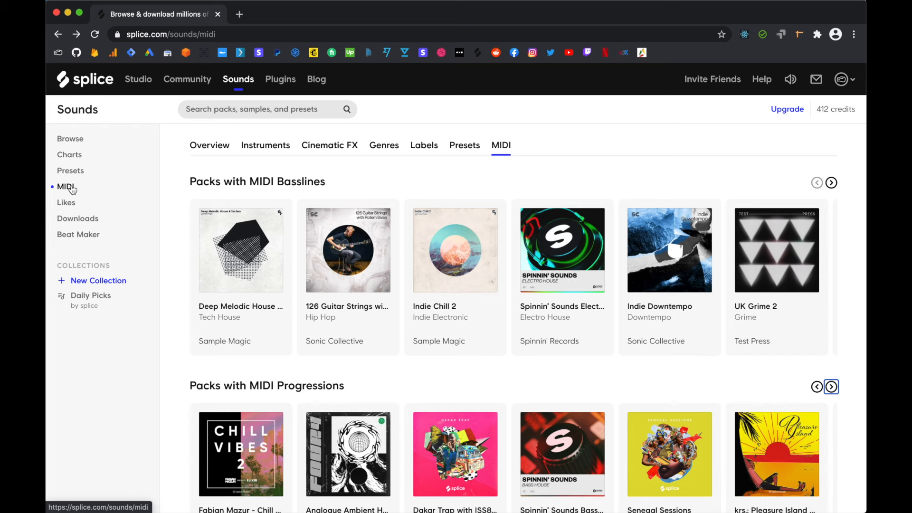
- Download the Loop Synth New York 82 Bmaj MIDI progression from Chill Vibes Vol. 2
scroll(down, 3)
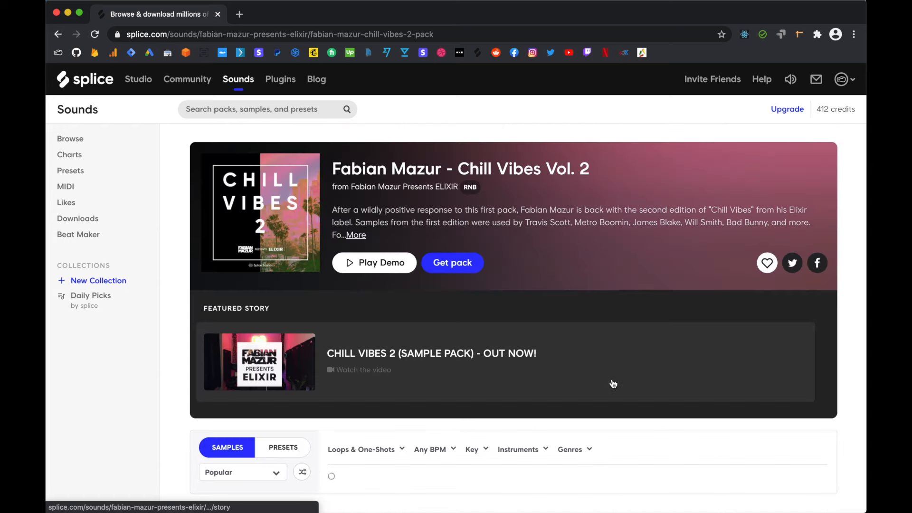
scroll(down, 3)
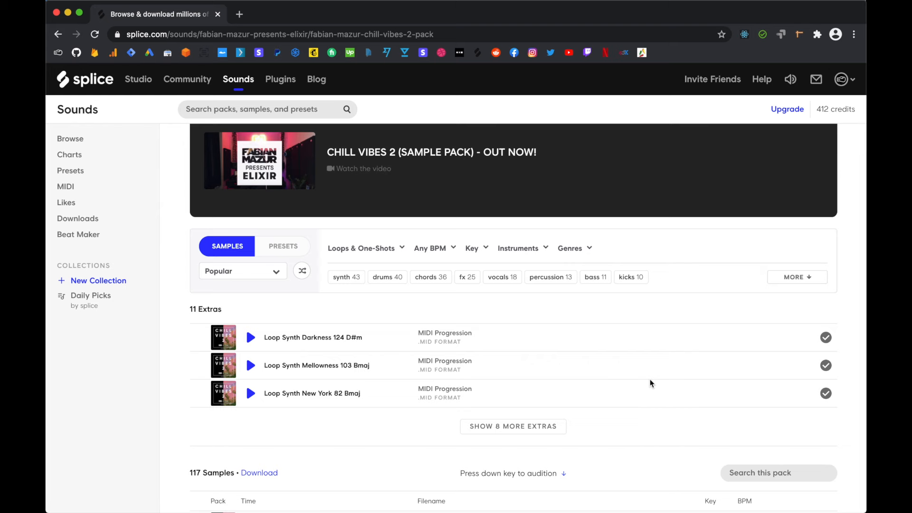
click(826, 394)
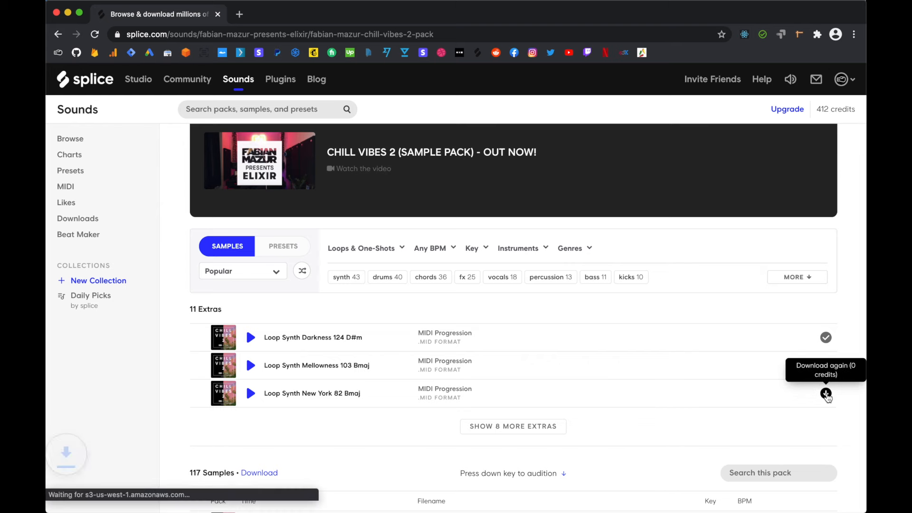
click(826, 393)
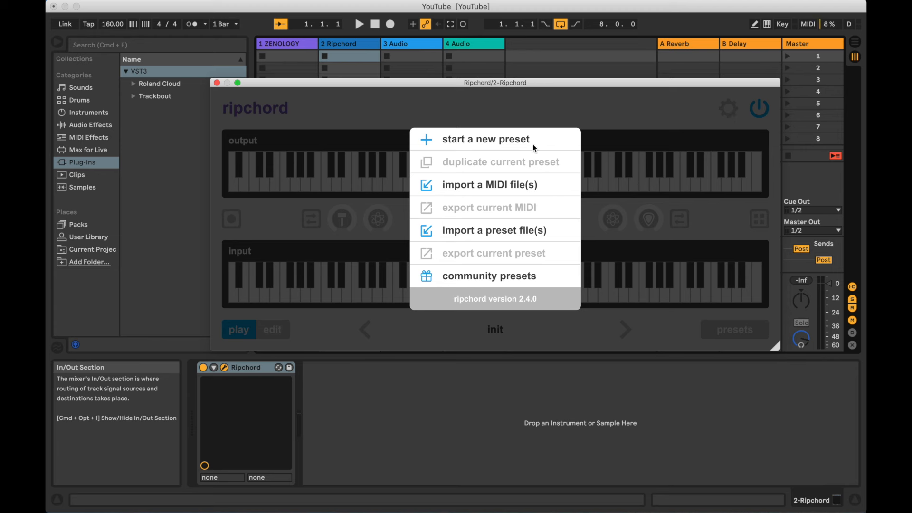
mouse_move(496, 185)
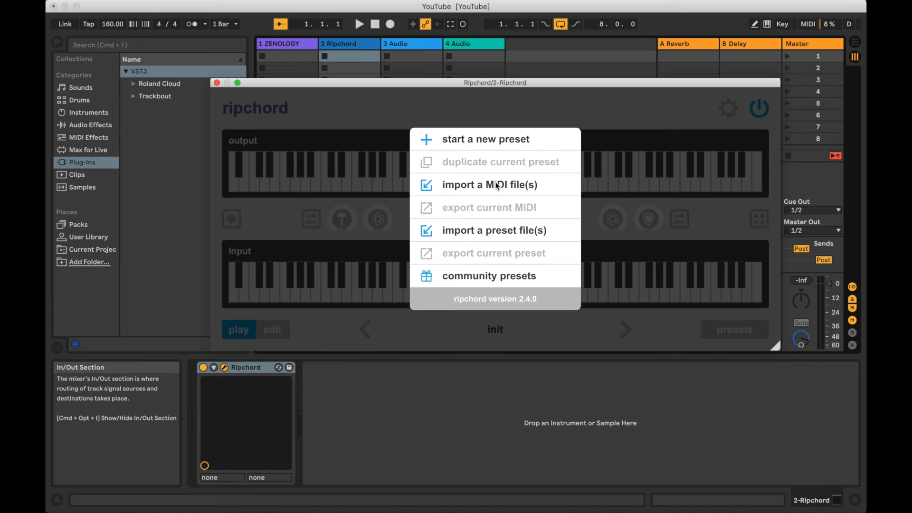
- Import the ELIXIR Bmaj synth loop .mid from Downloads as a preset and enter edit mode
click(489, 184)
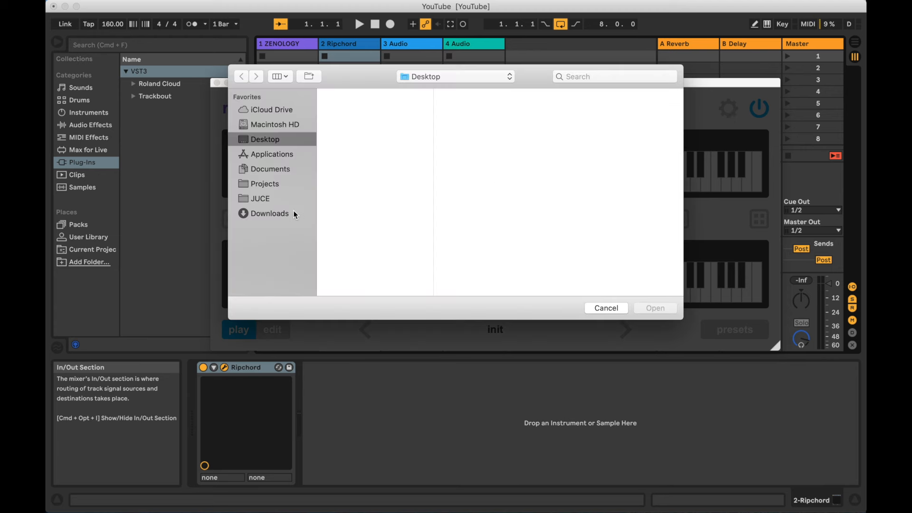
click(269, 213)
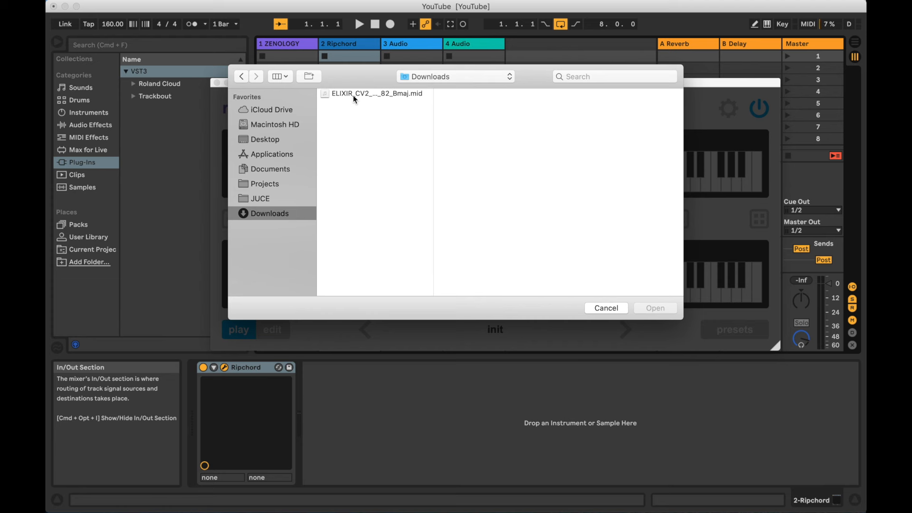
click(377, 93)
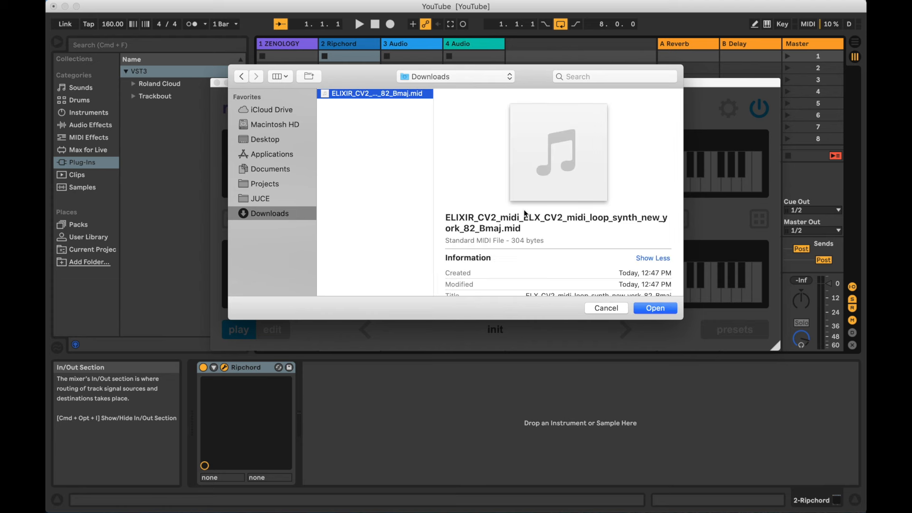
click(654, 308)
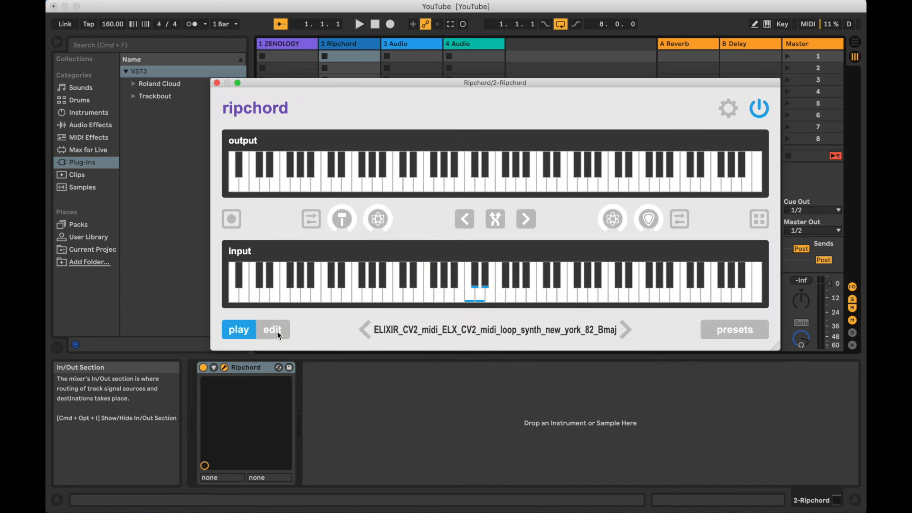
click(272, 329)
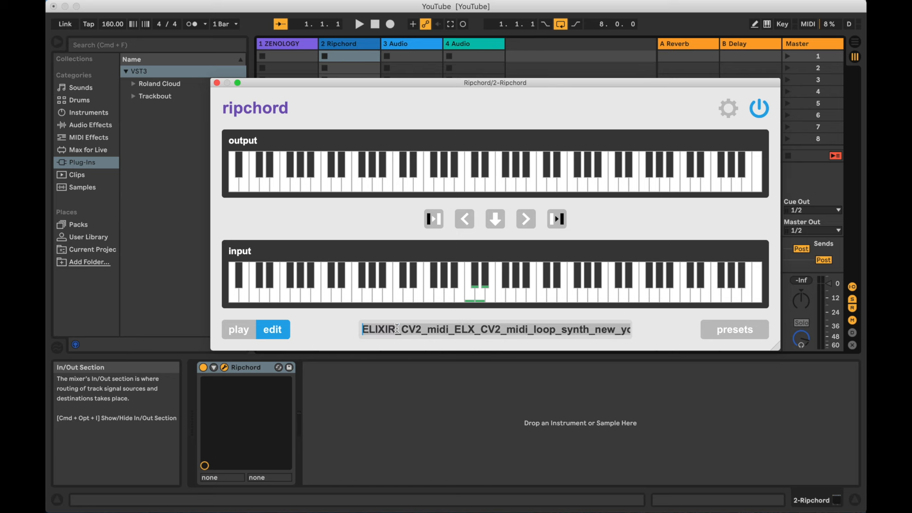
- Rename the imported preset to 'MIDI demo' and save it
click(494, 219)
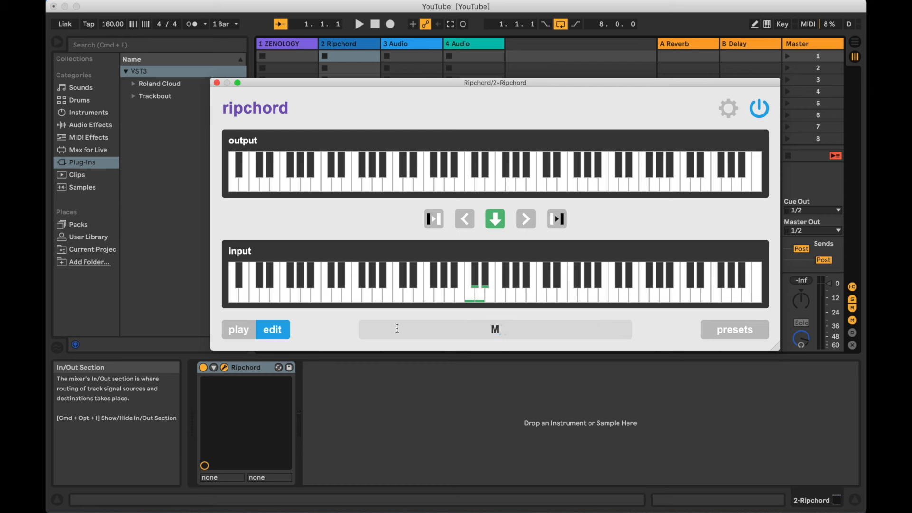
text(MIDI demo)
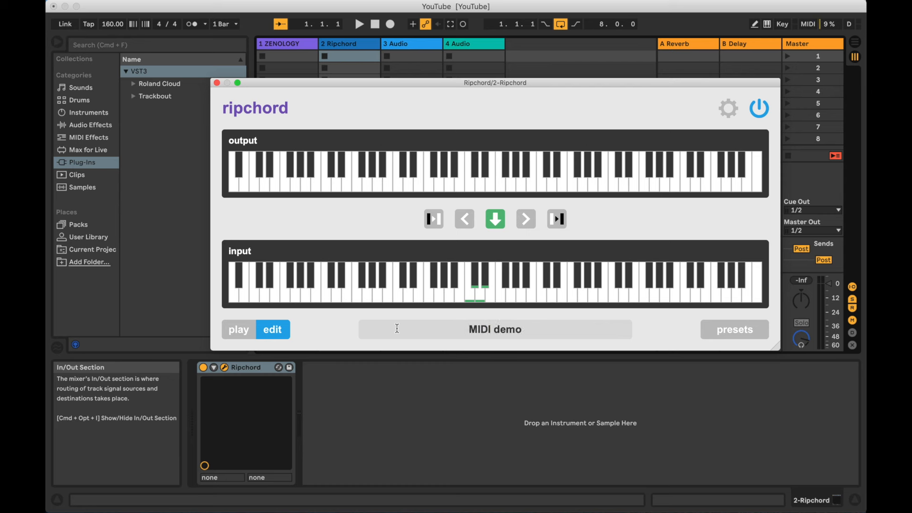
mouse_move(435, 220)
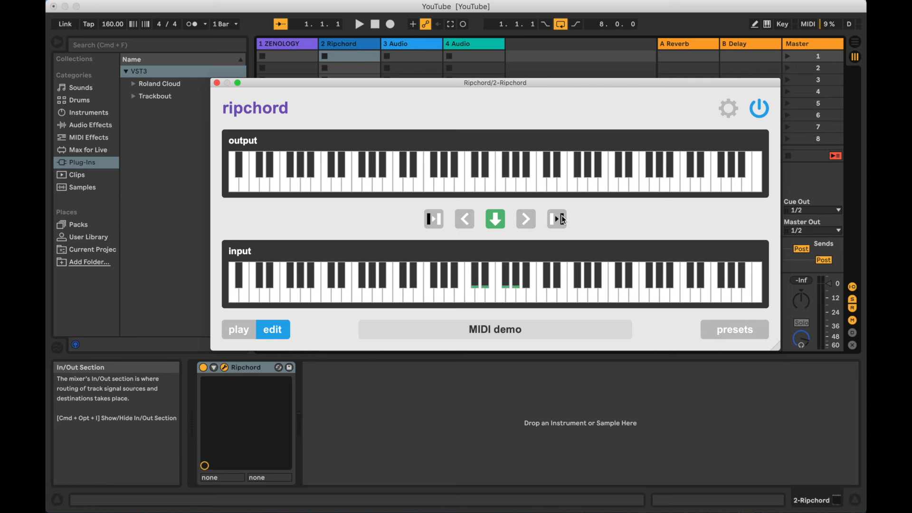
click(495, 218)
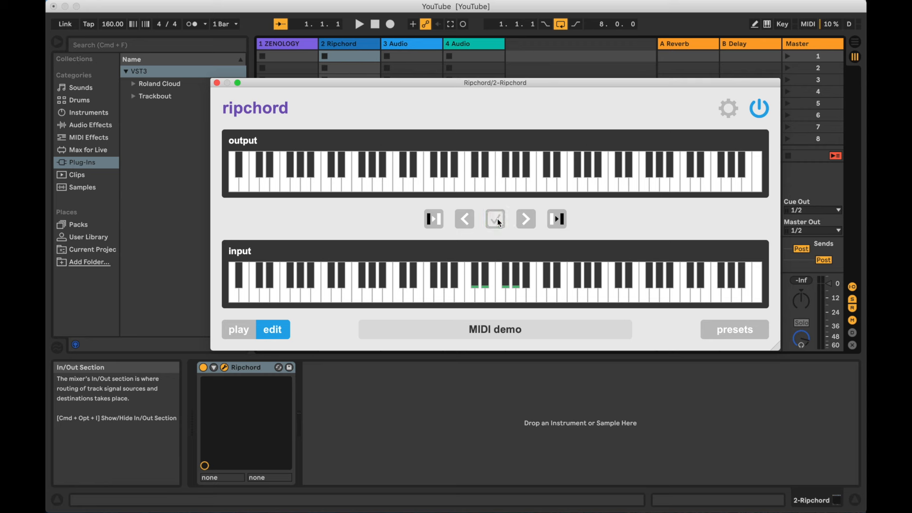
click(238, 330)
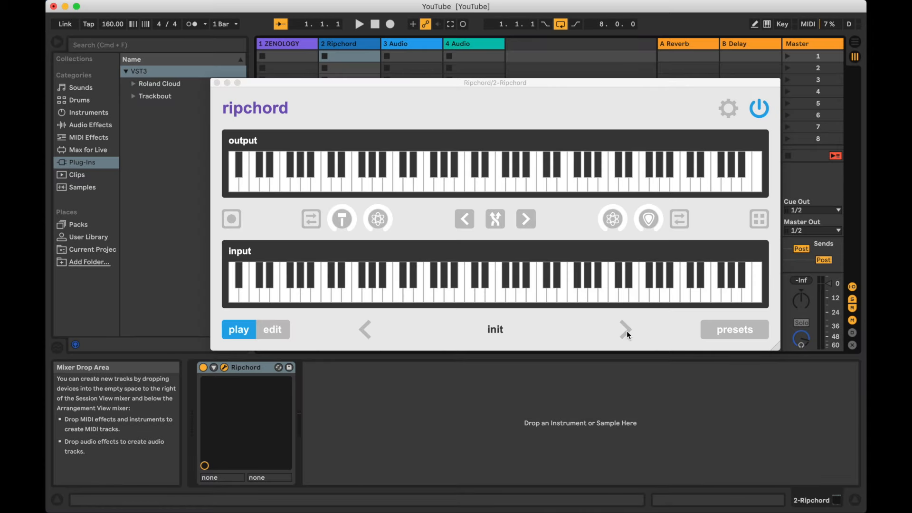
- Load Major Keys - A and turn on transpose mode with low input keys assigned
click(627, 330)
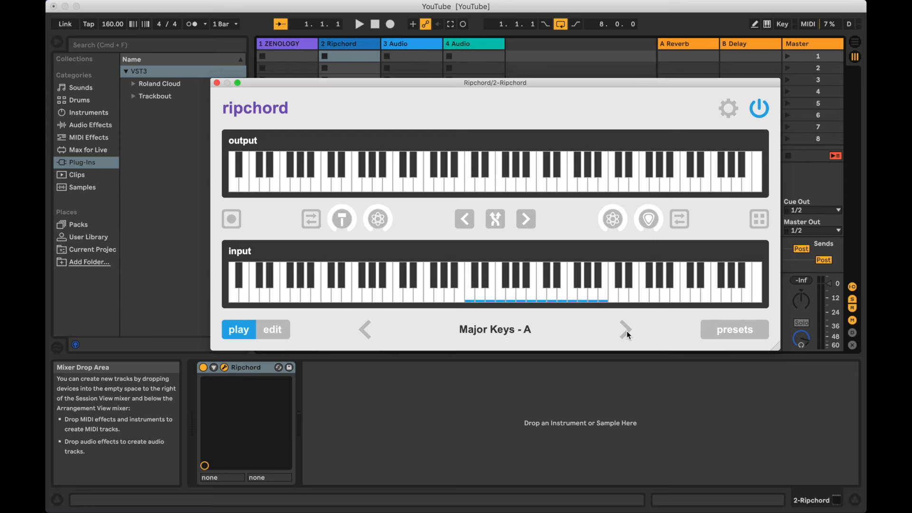
mouse_move(501, 229)
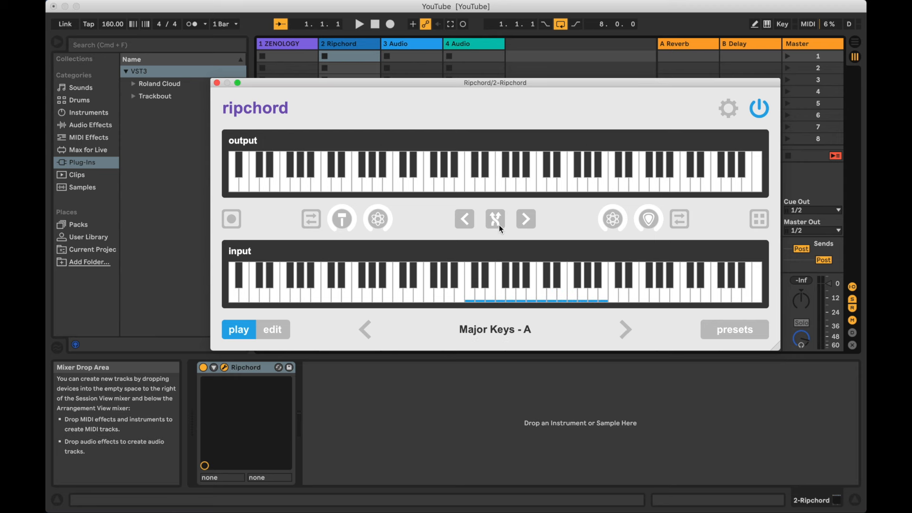
click(495, 220)
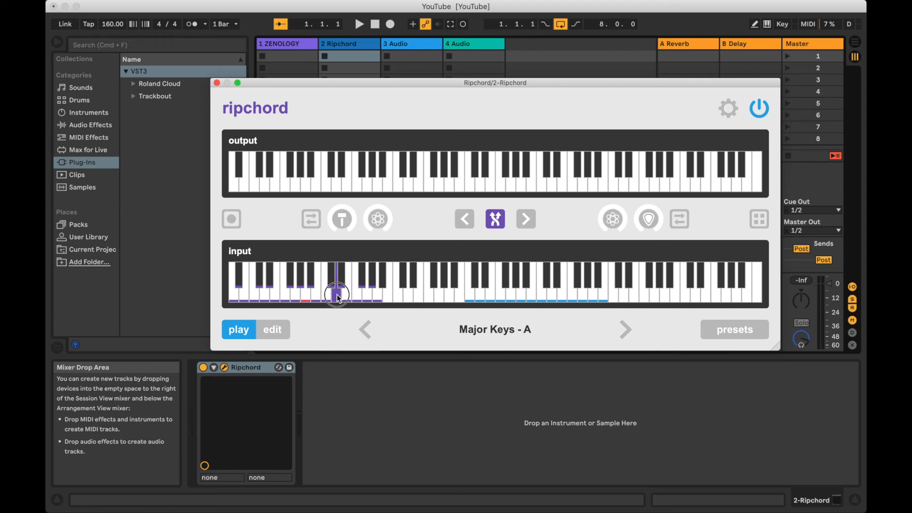
- Audition a low transpose key, then move the transpose key range up two positions
click(337, 294)
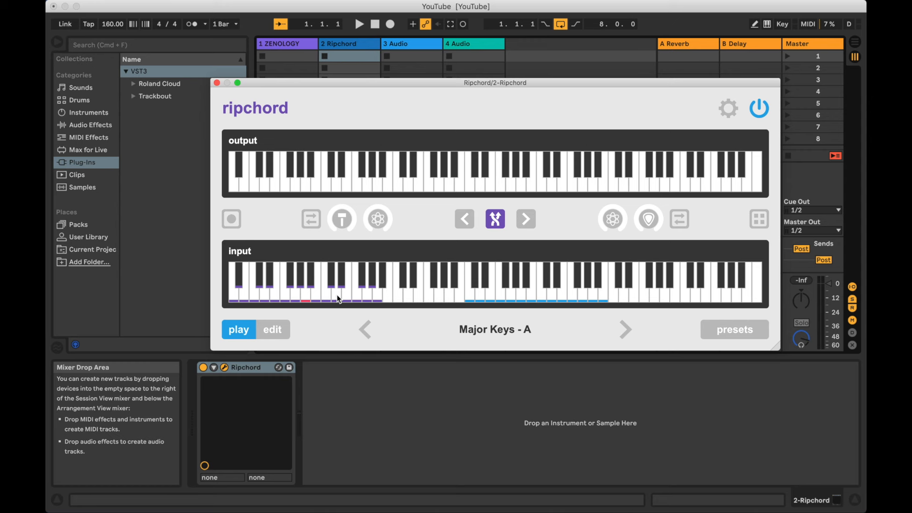
mouse_move(526, 219)
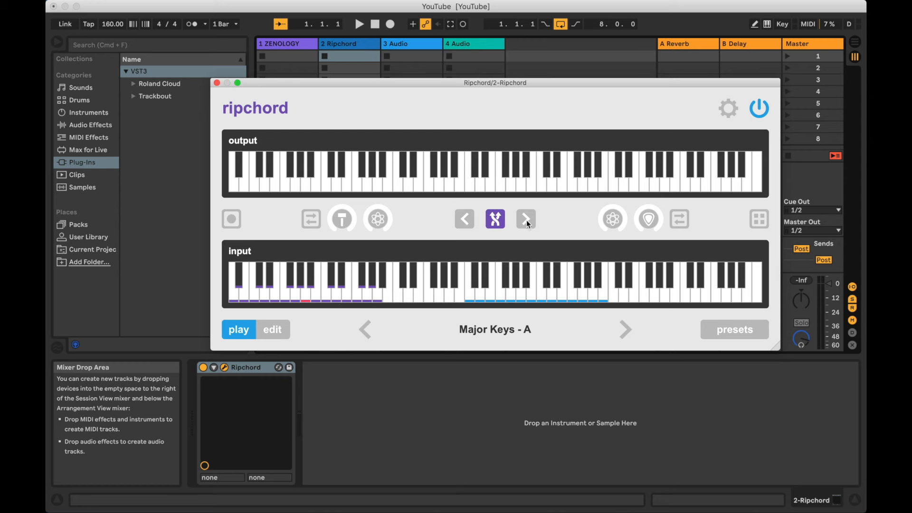
click(526, 220)
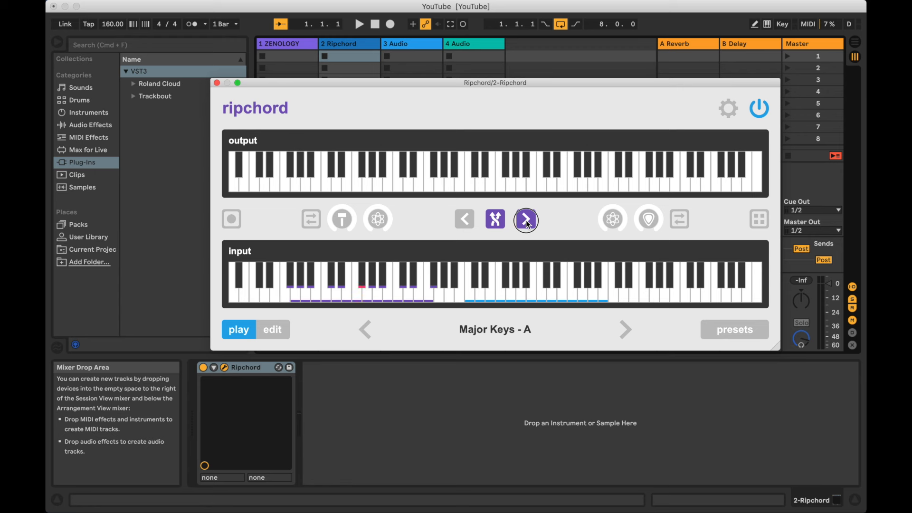
click(525, 220)
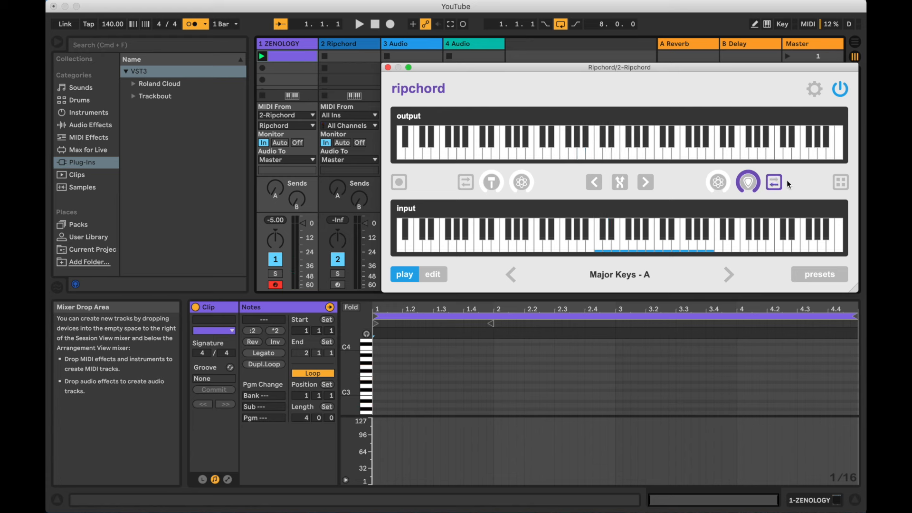
- Cycle the strum direction button twice to a new direction mode for the strummed chords
click(609, 250)
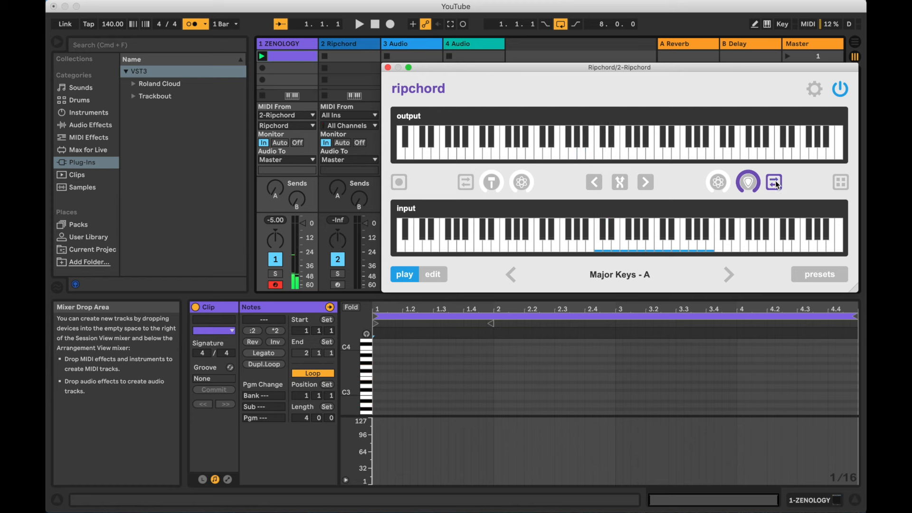
click(747, 182)
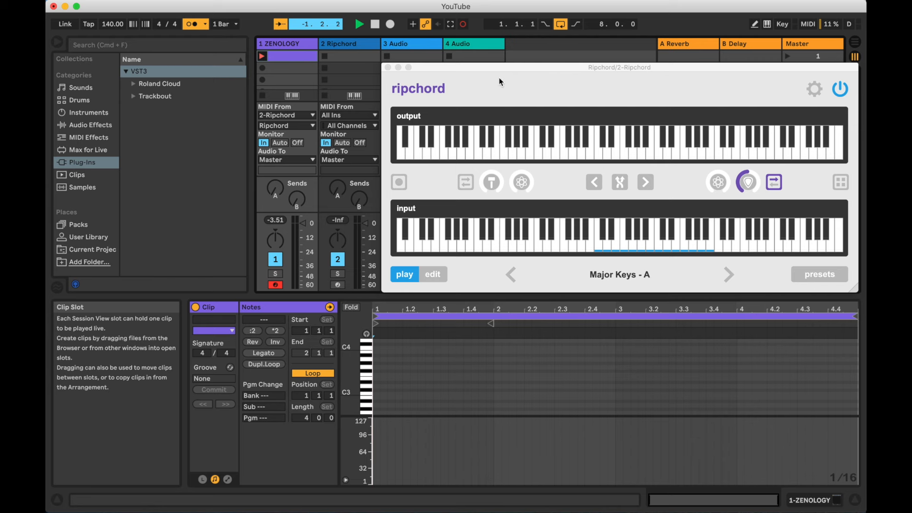
- Record a strummed chord test take into the ZENOLOGY clip, then clear it again
click(359, 24)
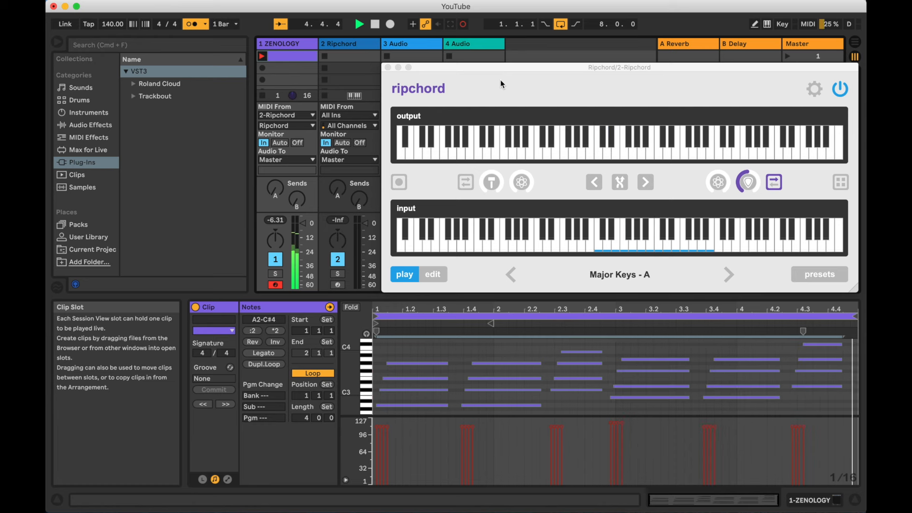
click(359, 24)
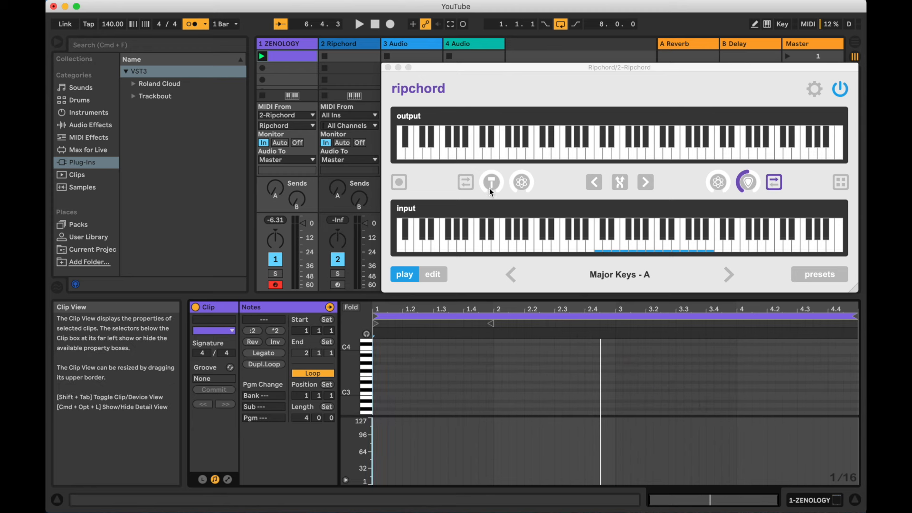
- Enable the timing-spread effect, record a take into the ZENOLOGY clip, then clear it
click(466, 183)
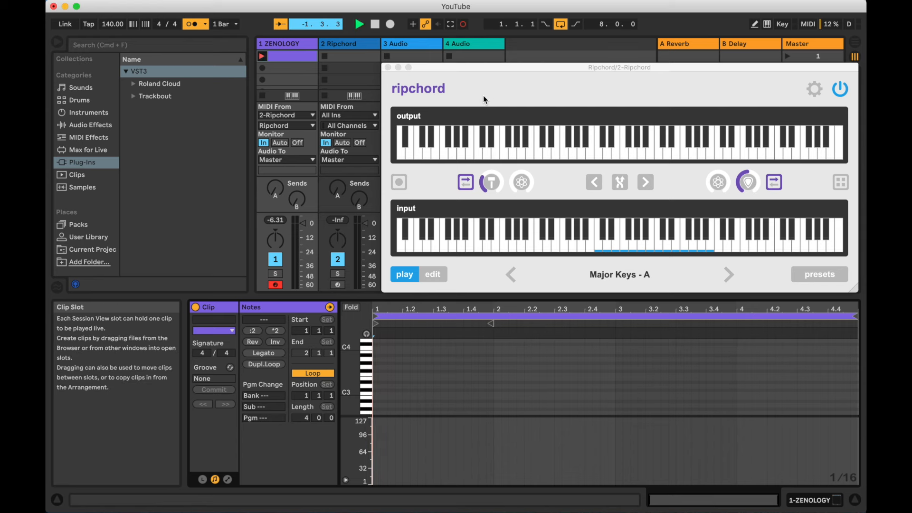
click(359, 24)
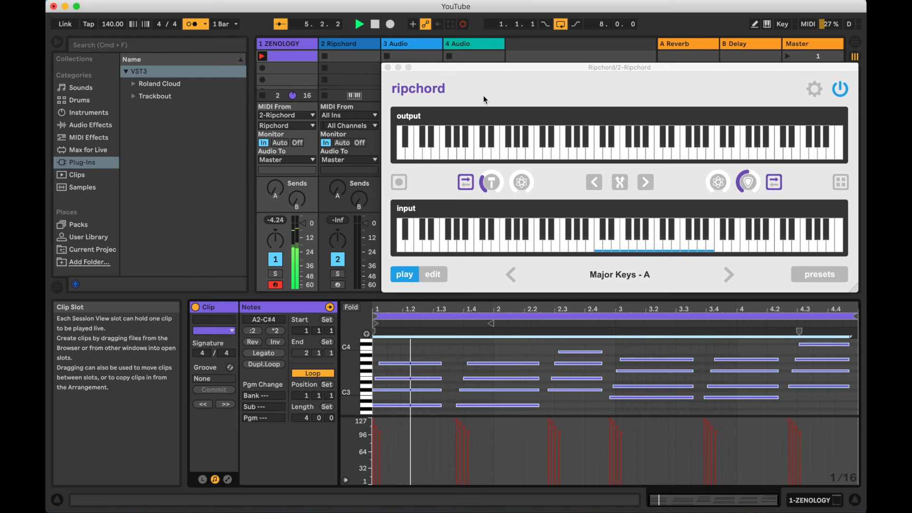
click(359, 23)
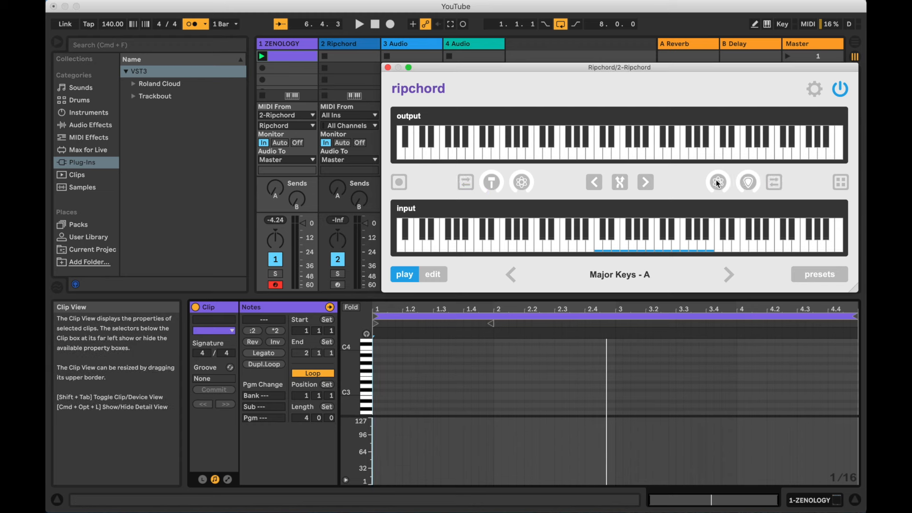
- Switch on random variation for both the strum and the timing effects
click(717, 183)
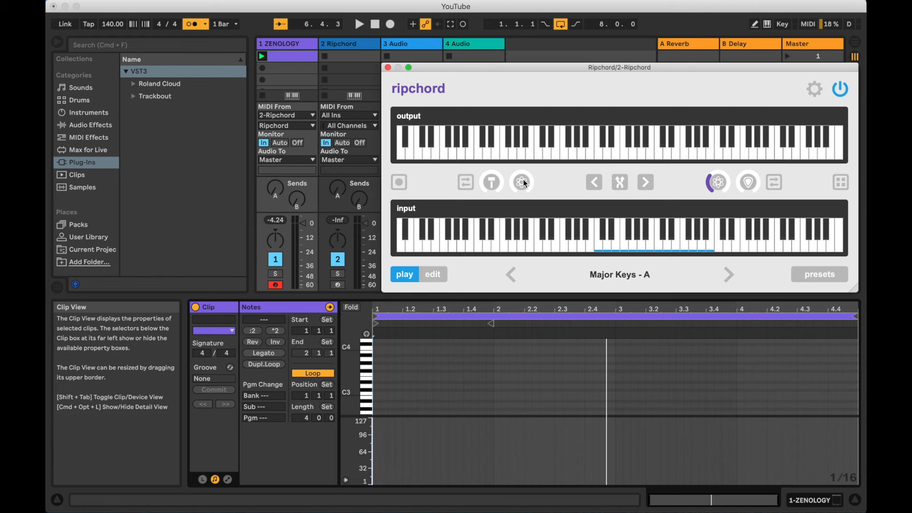
click(521, 183)
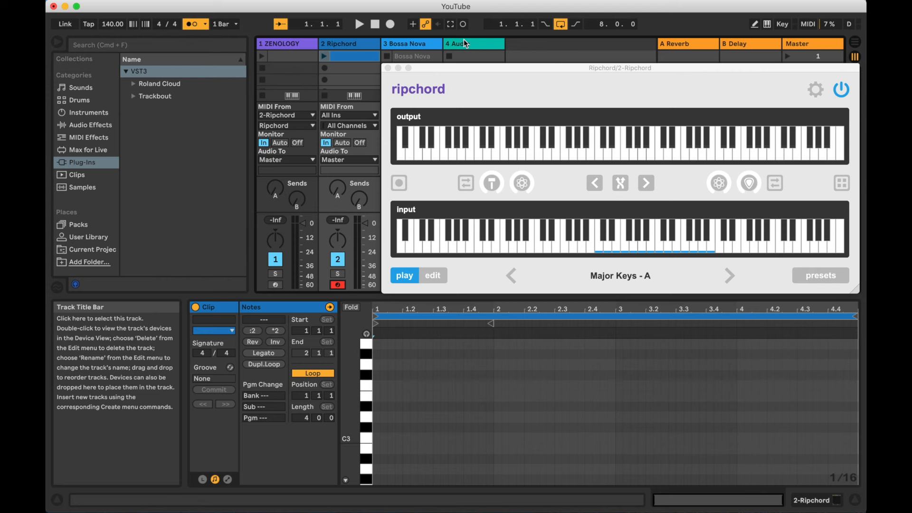
- Play the short note clip on the Ripchord track and record its chord output into a ZENOLOGY clip
click(324, 56)
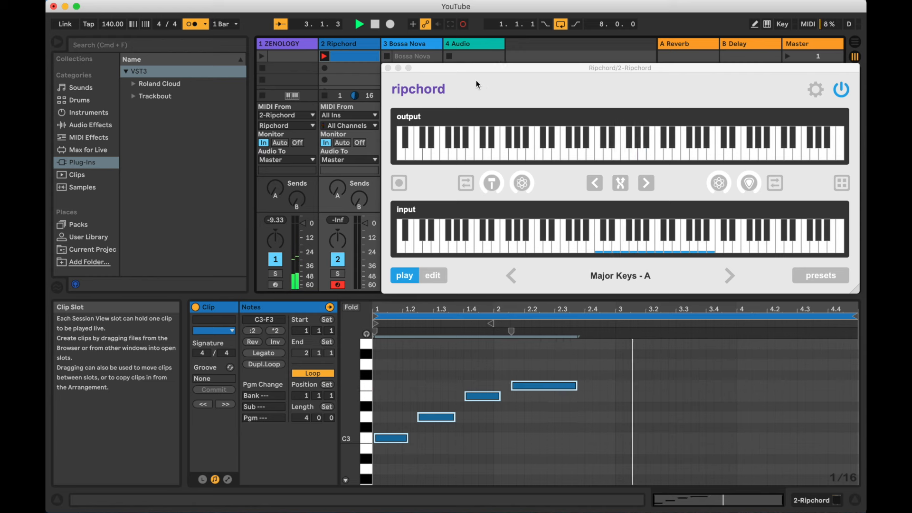
click(360, 24)
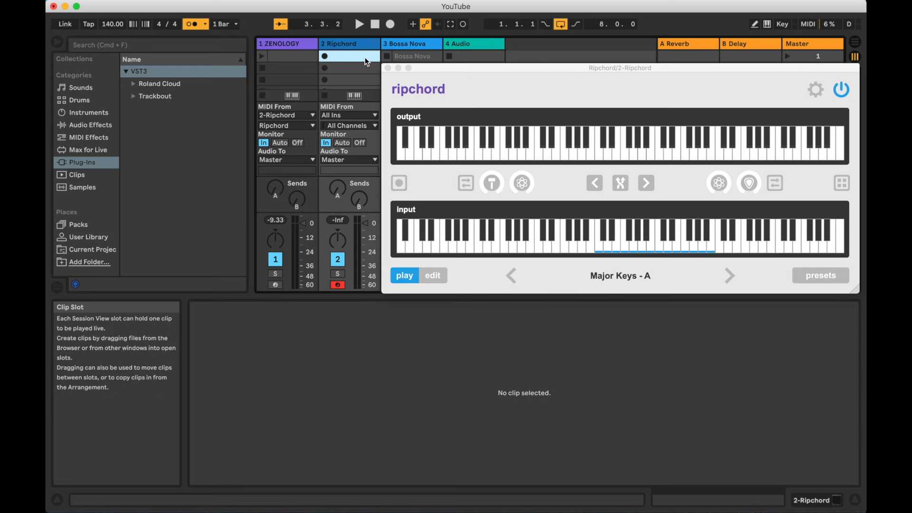
click(286, 56)
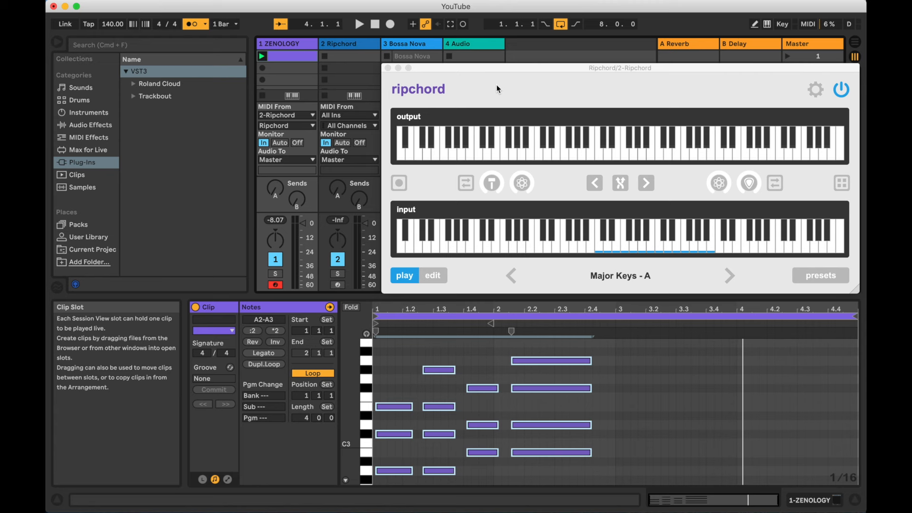
- Delete the recorded ZENOLOGY chord clip and disarm the ZENOLOGY track
click(303, 56)
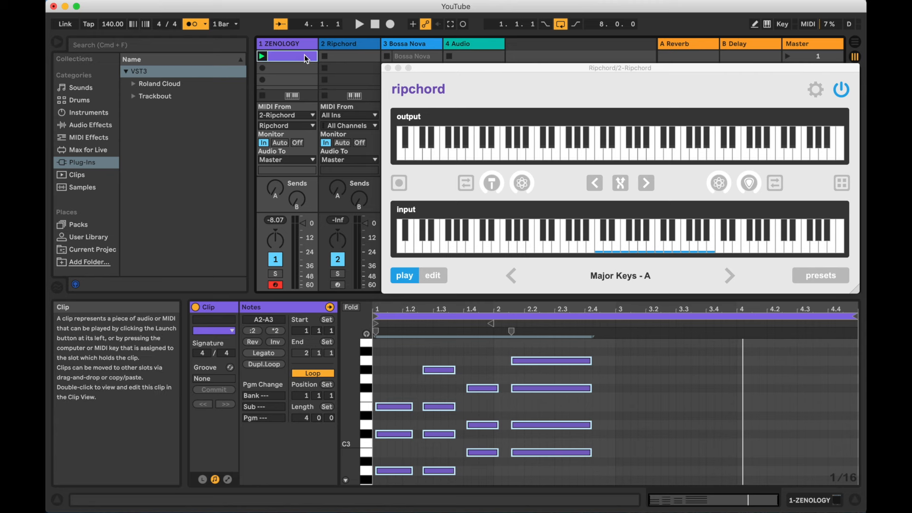
click(286, 56)
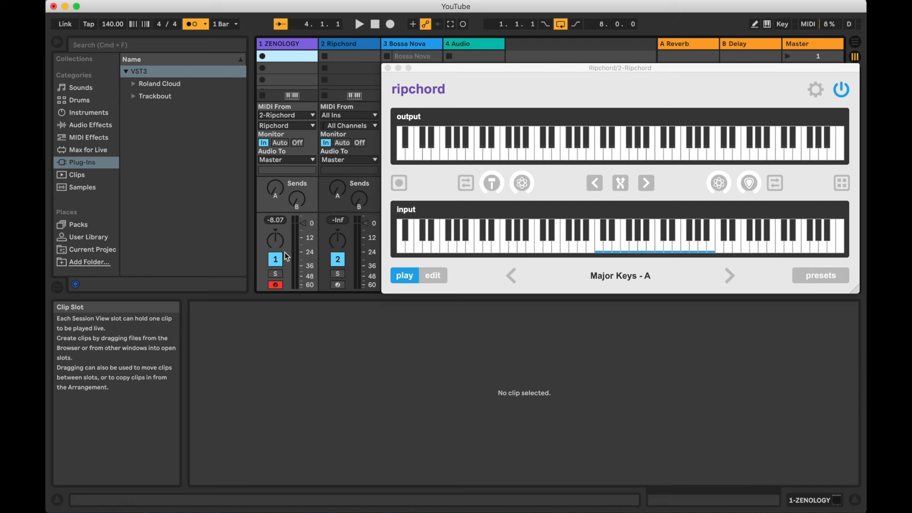
click(191, 23)
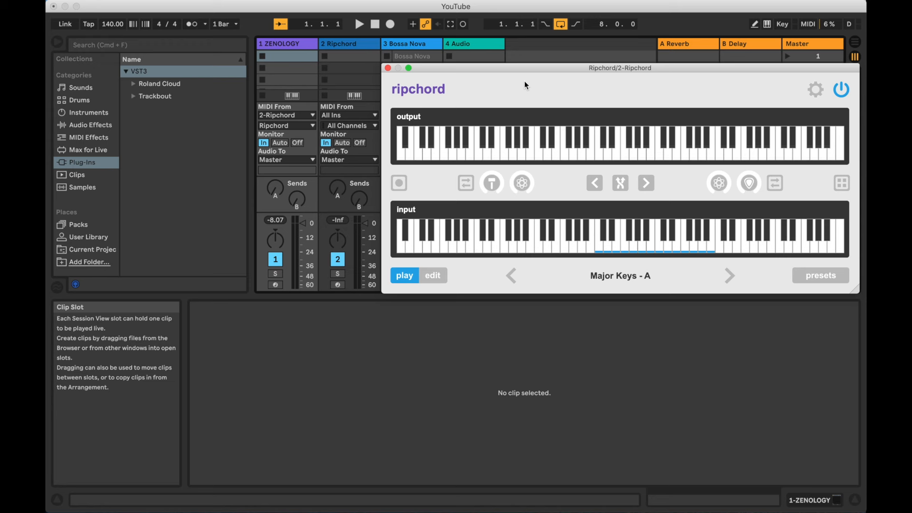
mouse_move(506, 97)
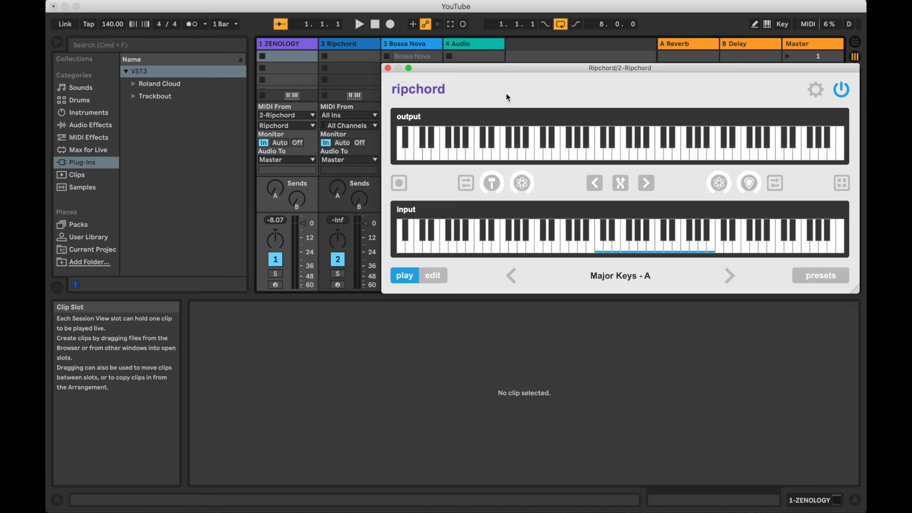
- Capture a strummed Major Keys - A chord performance with Ripchord's built-in MIDI recorder
click(399, 182)
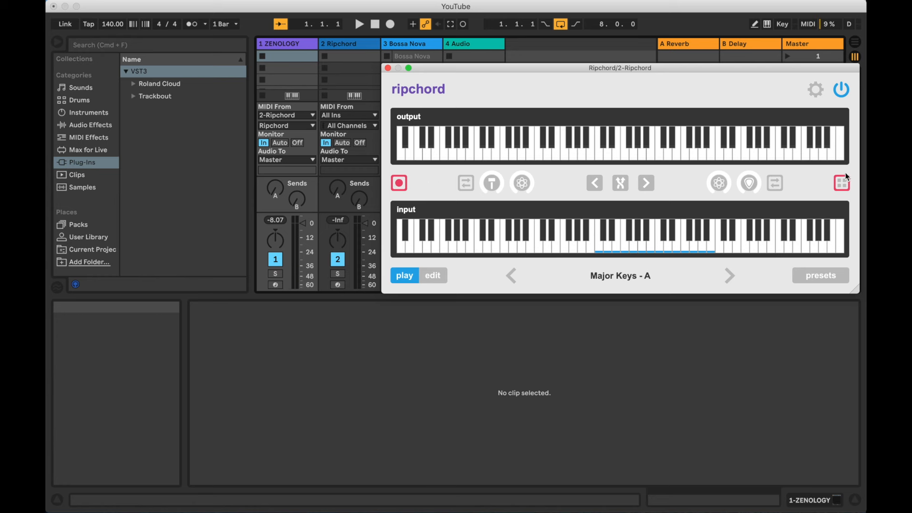
mouse_move(831, 193)
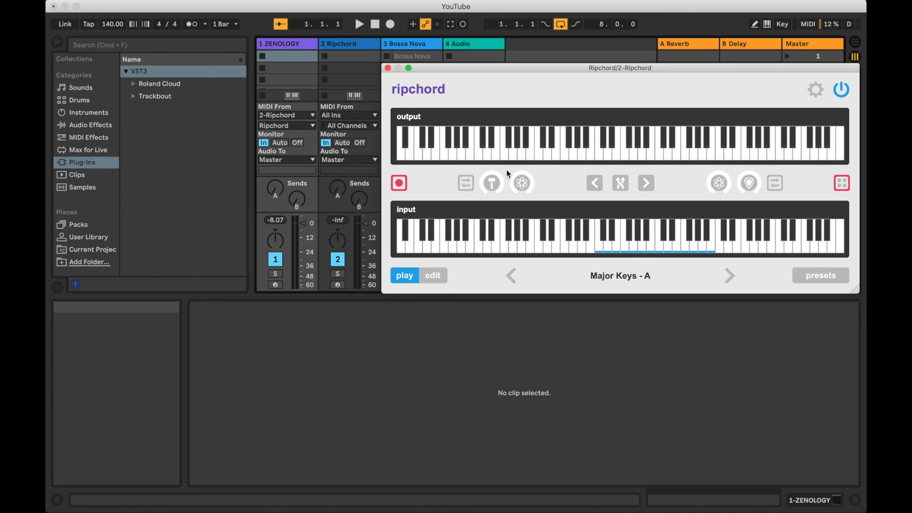
click(398, 183)
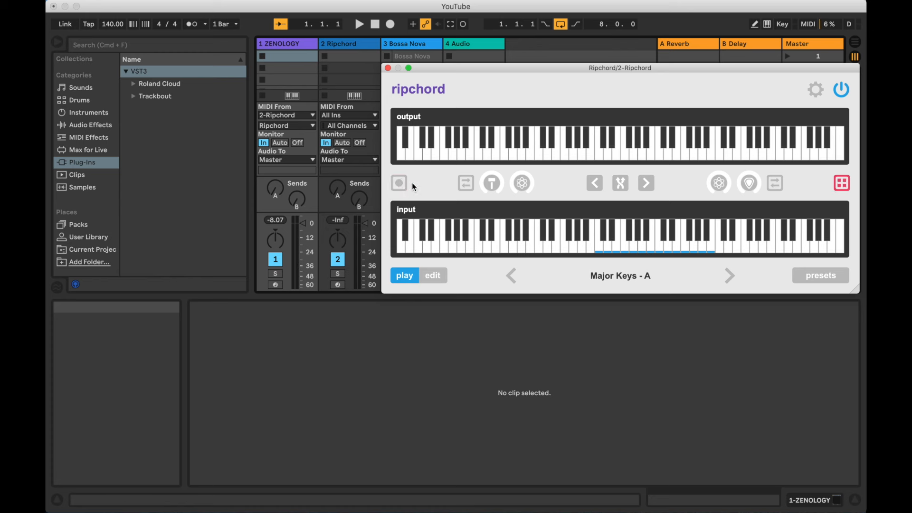
mouse_move(818, 183)
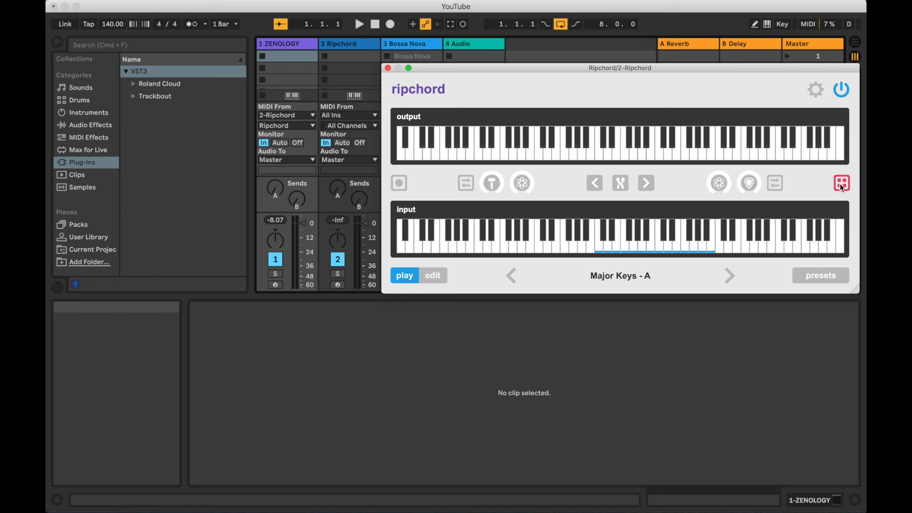
- Drag the captured take into the ZENOLOGY slot as a 'Ripchord' clip, then select the Bossa Nova loop
click(841, 183)
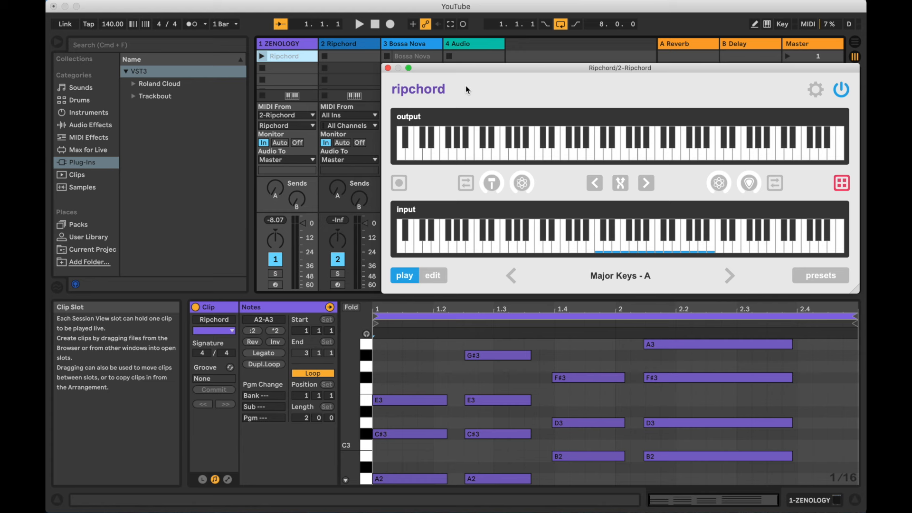
mouse_move(463, 89)
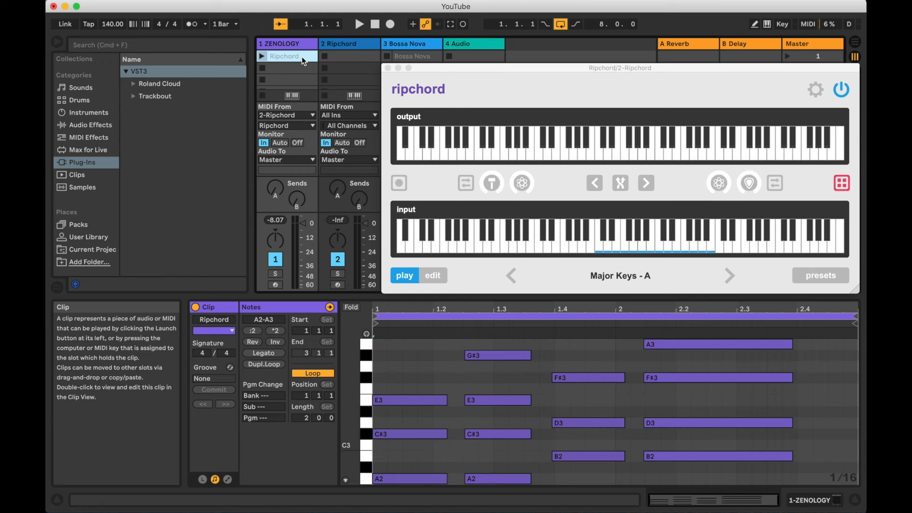
click(411, 57)
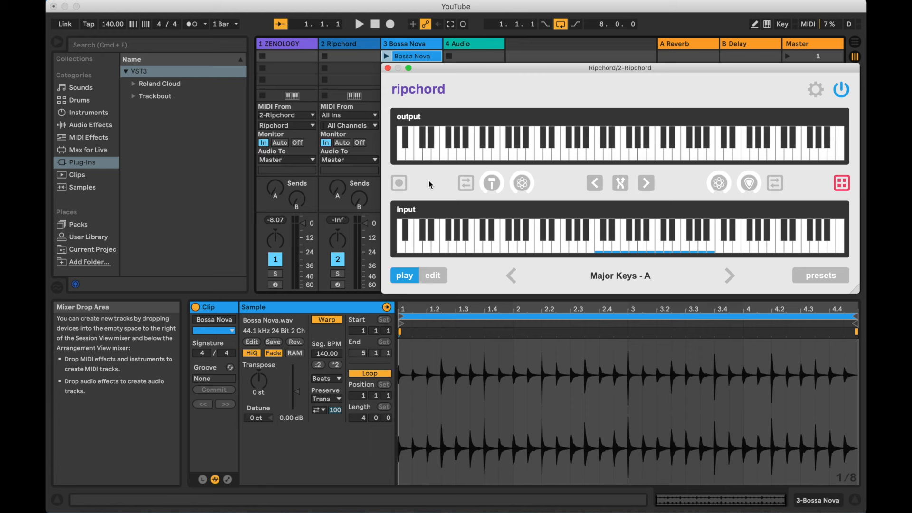
- Record a new chord take over the playing Bossa Nova loop, then stop the transport and the recorder
click(399, 183)
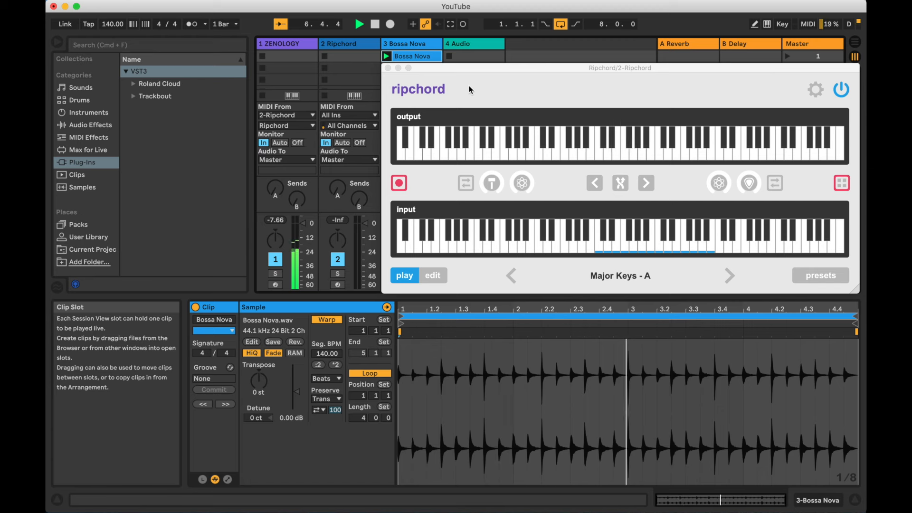
click(376, 24)
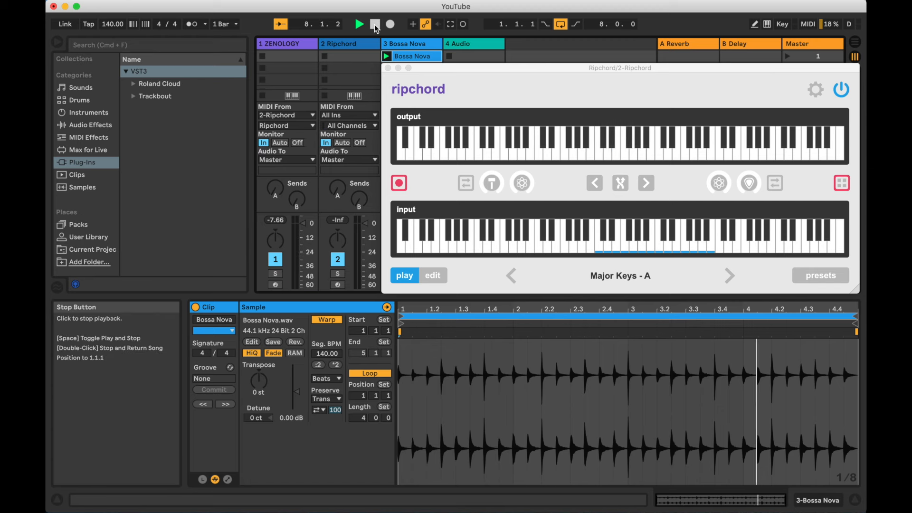
click(389, 24)
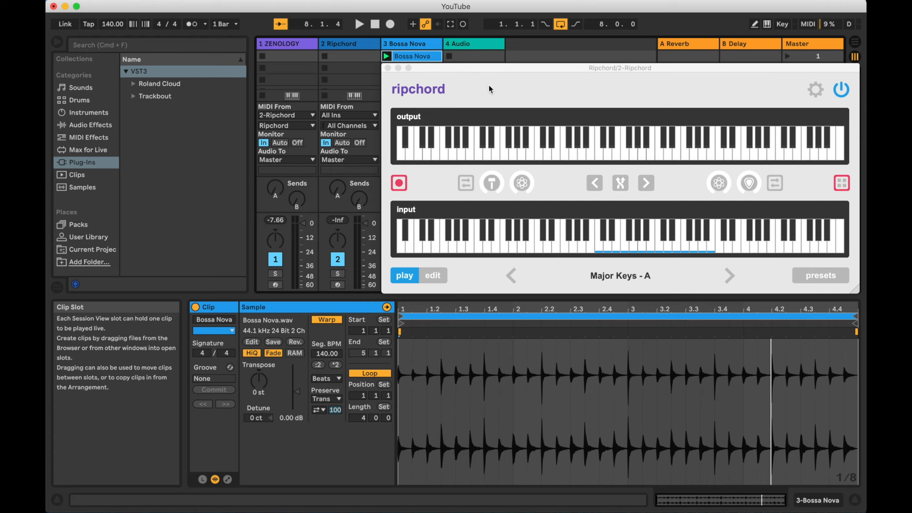
click(399, 182)
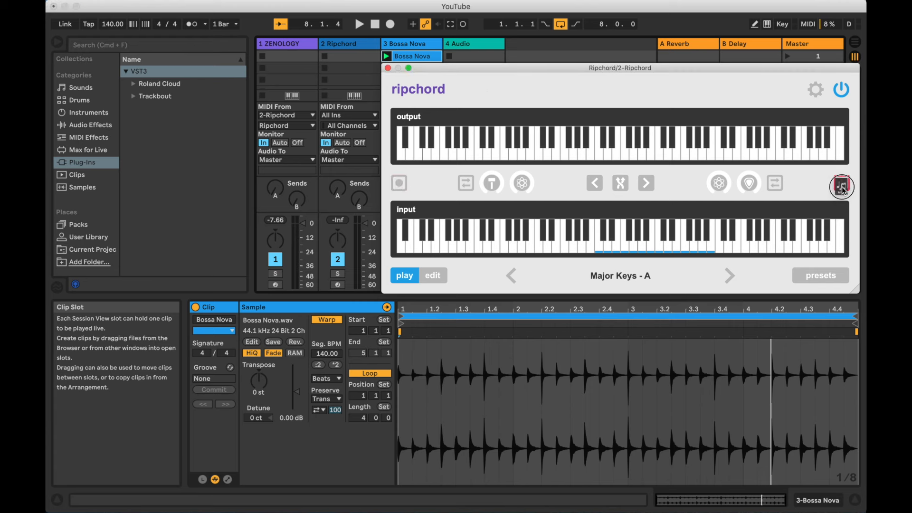
- Drop the new take into a ZENOLOGY clip, set Monitor to Auto, and launch it with the Bossa Nova loop
click(285, 56)
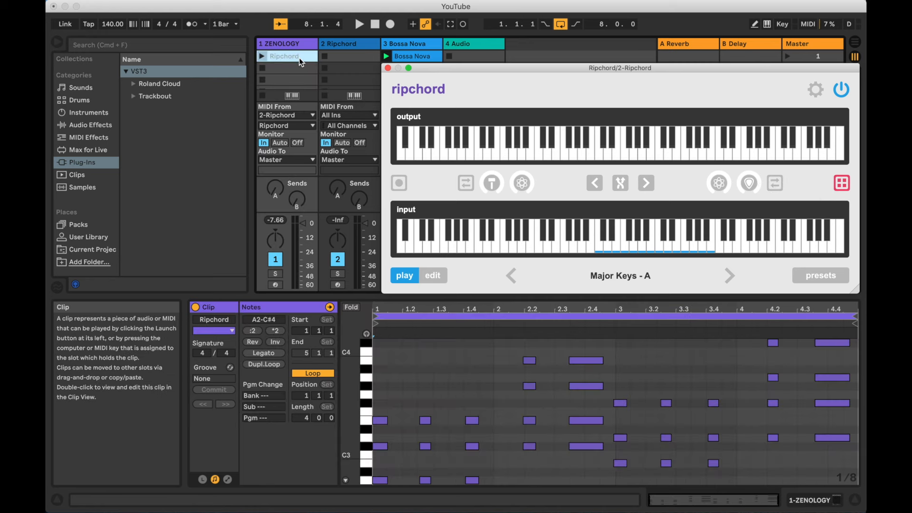
click(280, 143)
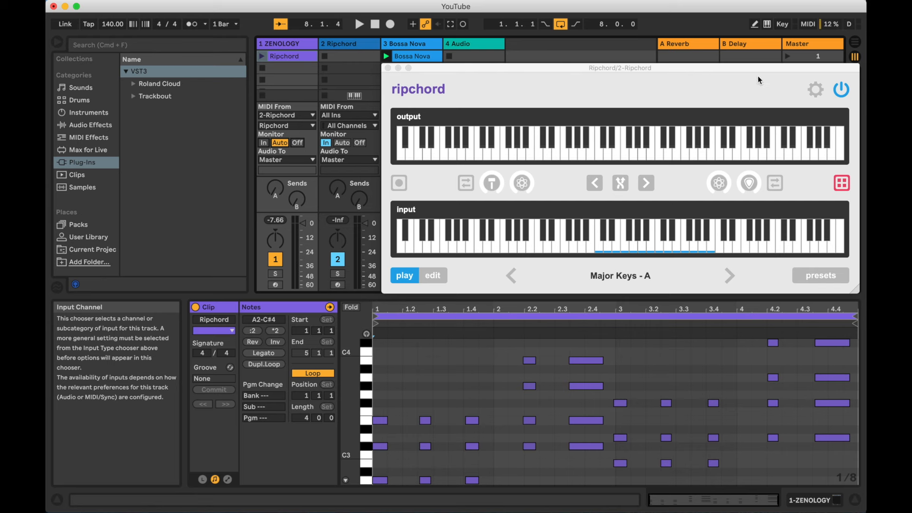
click(359, 24)
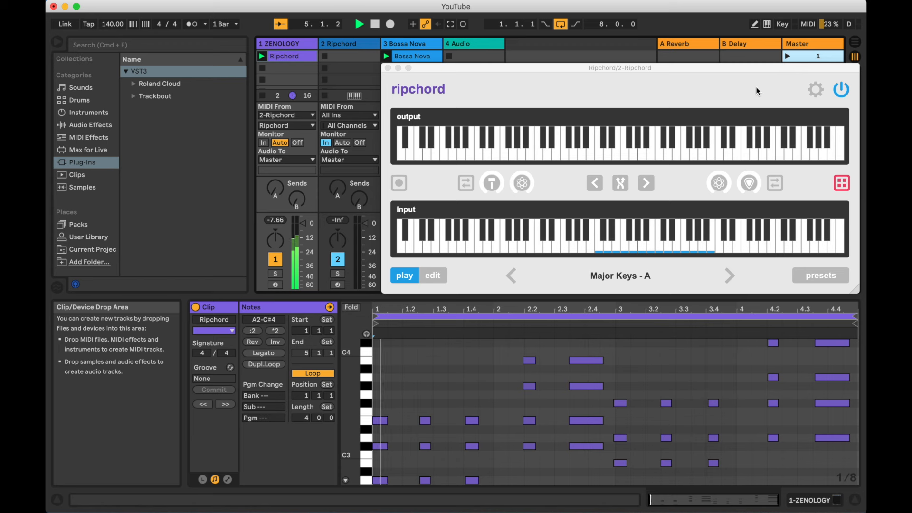
click(360, 23)
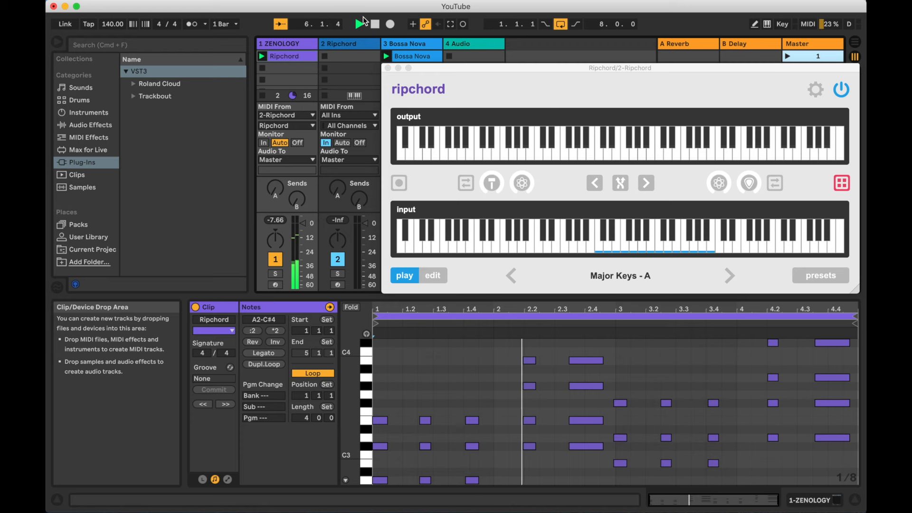
click(359, 24)
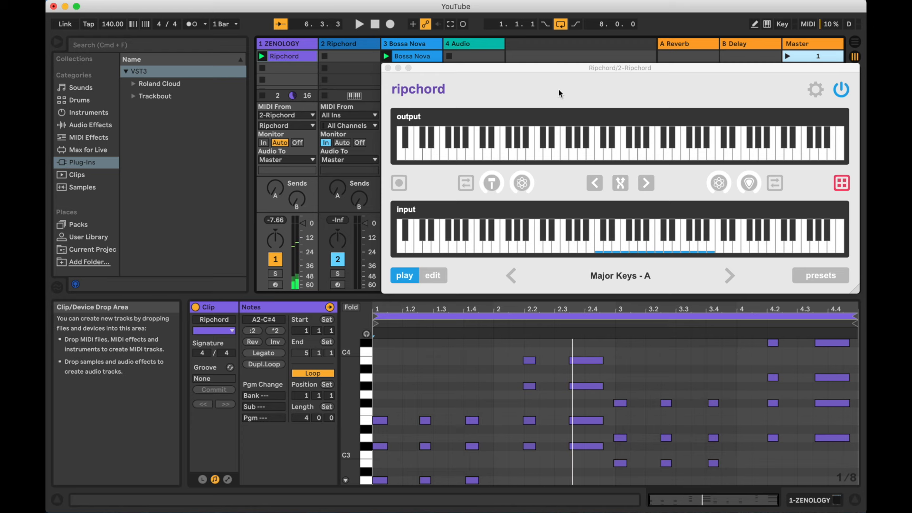